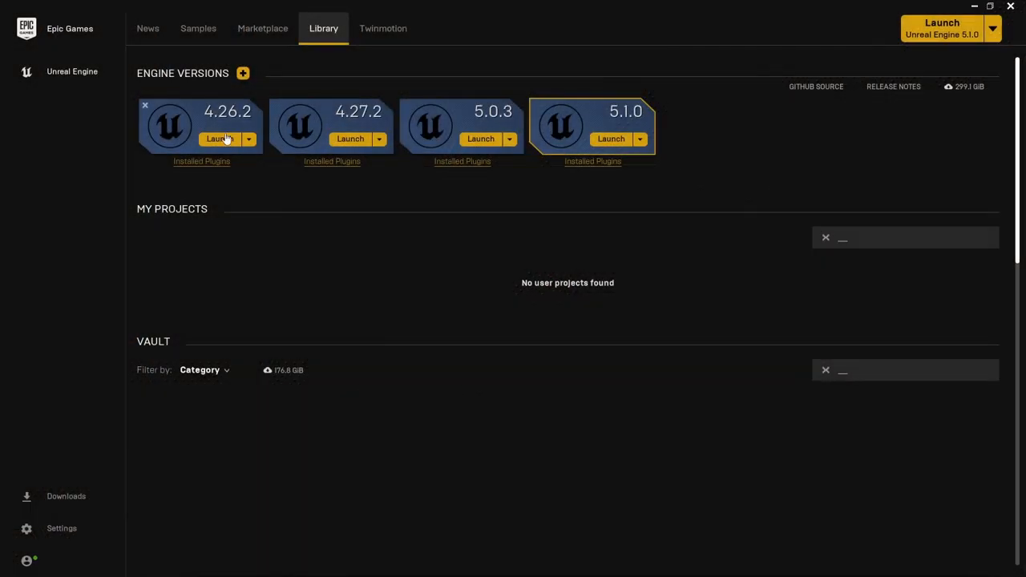
{"action": "mouse_move", "coordinate": [621, 148]}
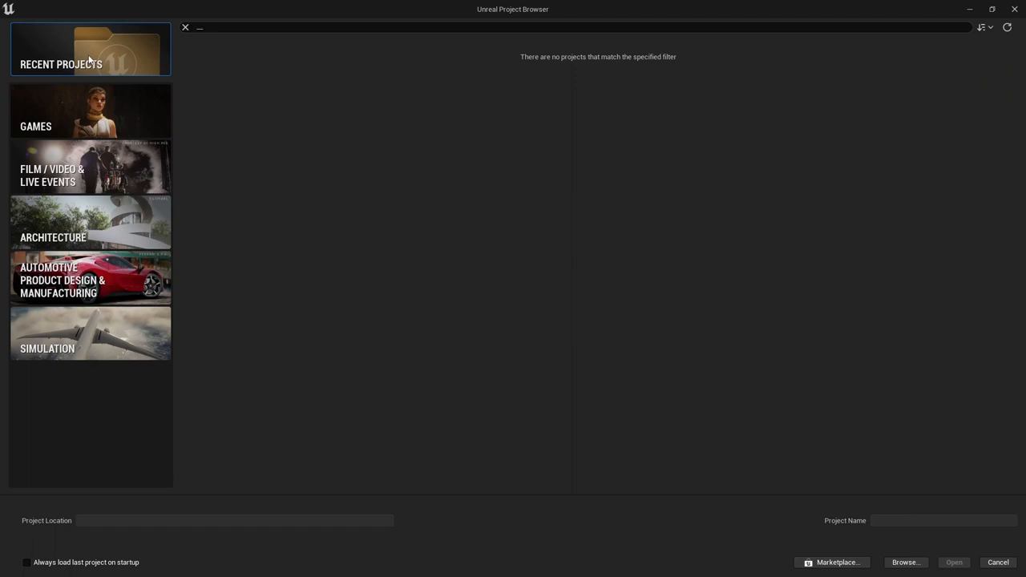
Step: Choose the Third Person game template and name the project GettingIntoCpp
{"action": "left_click", "coordinate": [90, 110]}
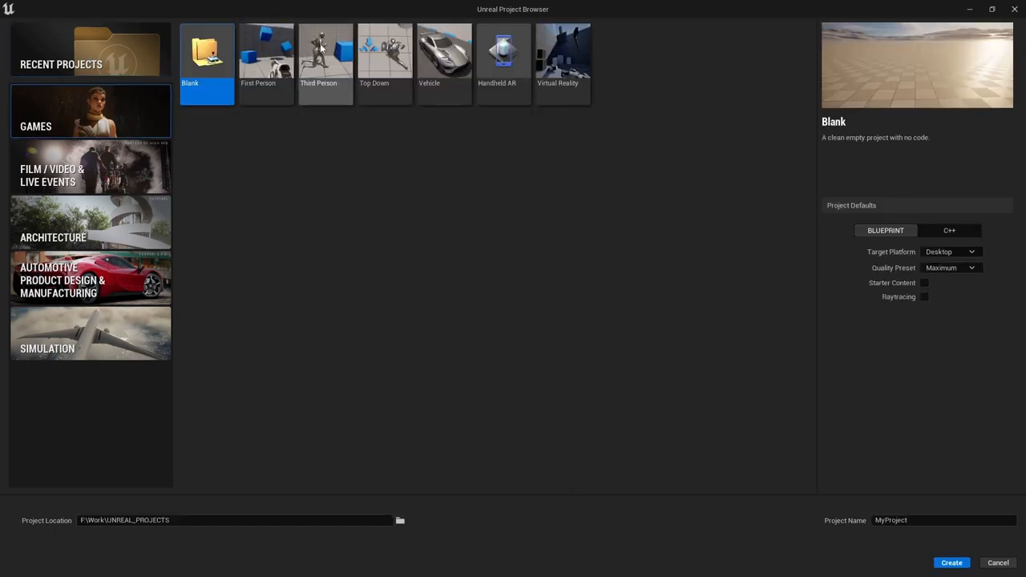
{"action": "left_click", "coordinate": [325, 56]}
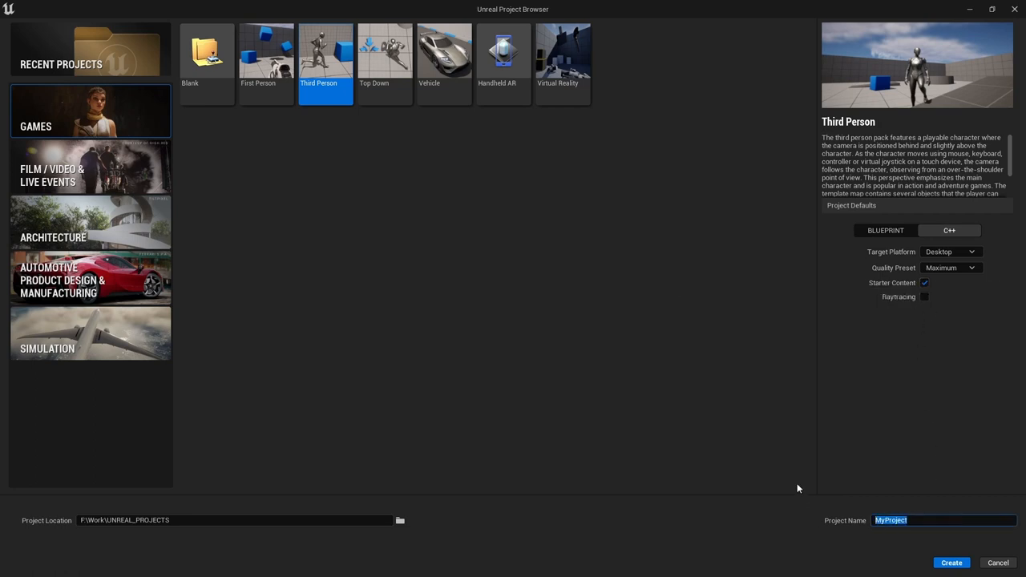
{"action": "type", "text": "Getting"}
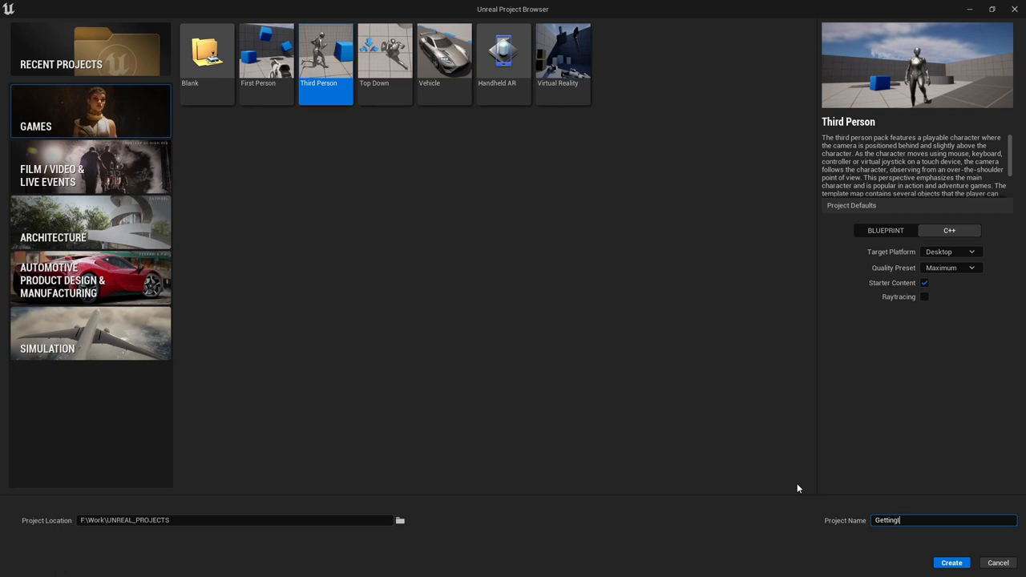
{"action": "type", "text": "IntoCpp"}
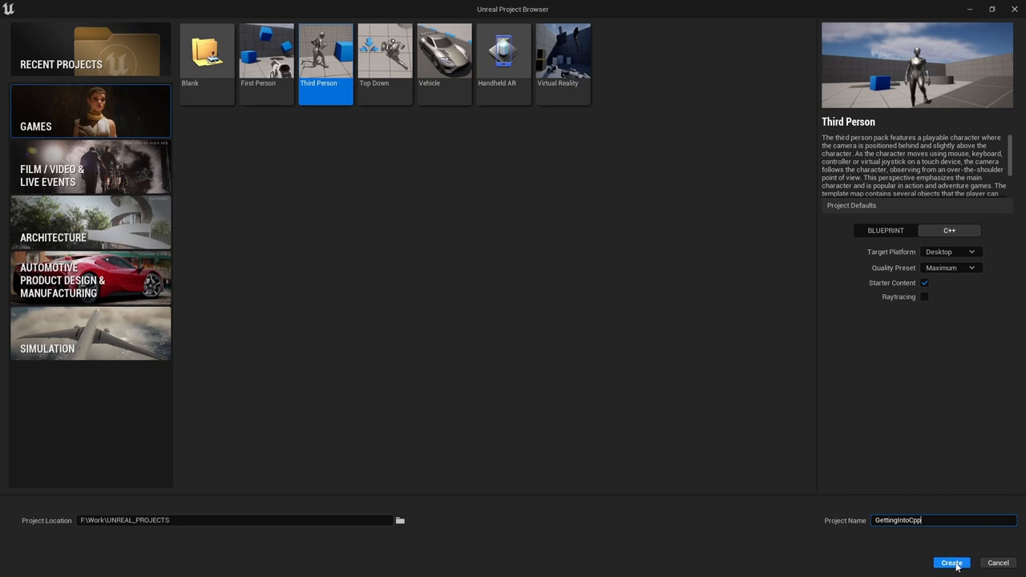
Step: Create the GettingIntoCpp project, generating its Source, Content and solution files
{"action": "left_click", "coordinate": [951, 562]}
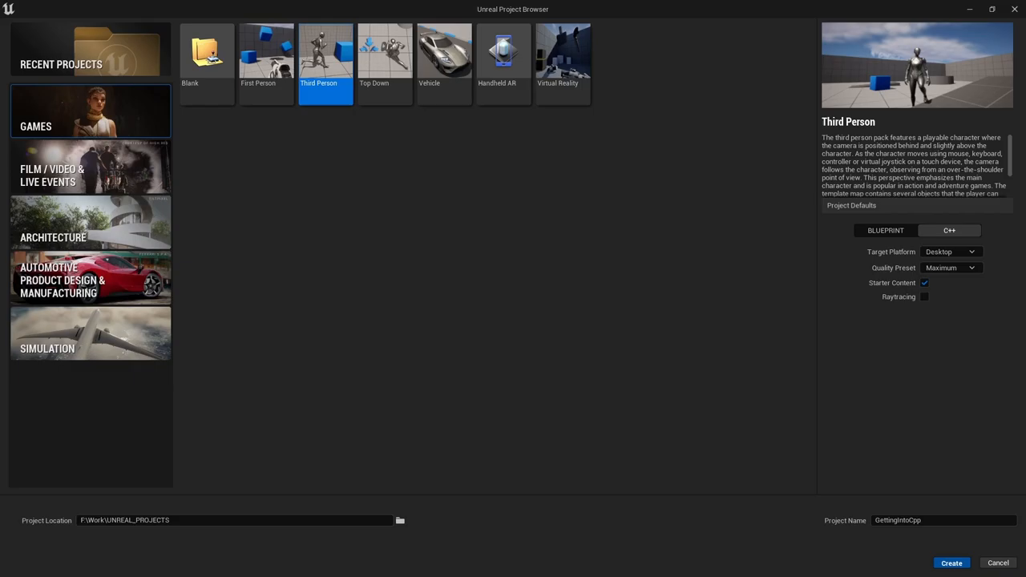
{"action": "left_click", "coordinate": [951, 563]}
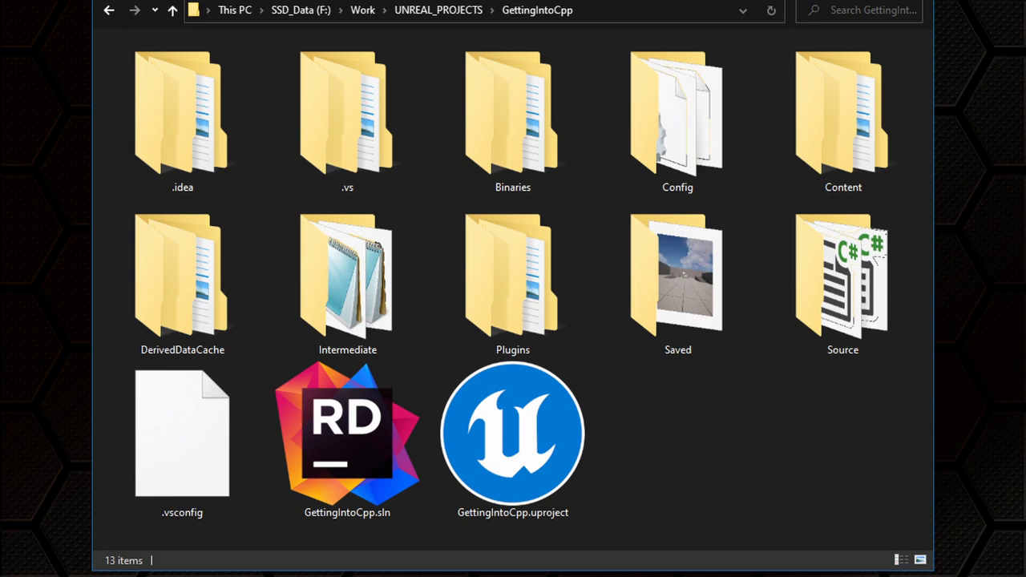
Step: Open GettingIntoCpp.sln from the project folder in Visual Studio
{"action": "left_click", "coordinate": [512, 277]}
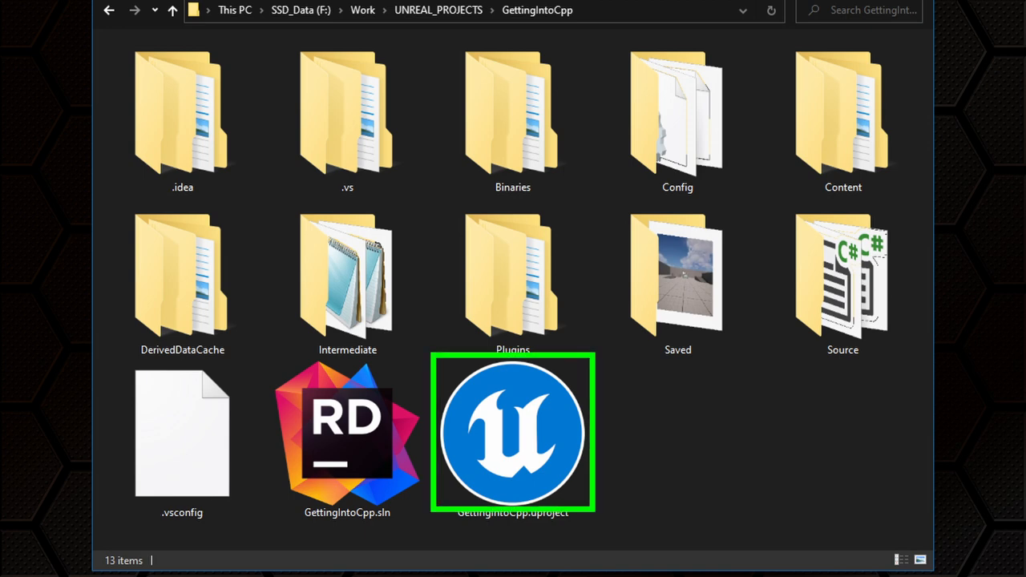
{"action": "left_click", "coordinate": [347, 433]}
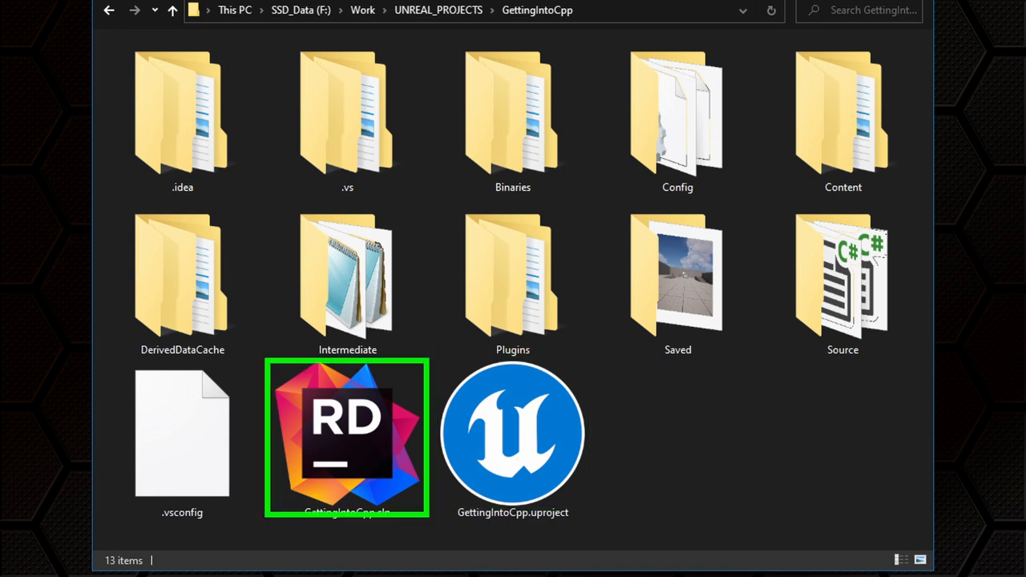
{"action": "left_click", "coordinate": [512, 433]}
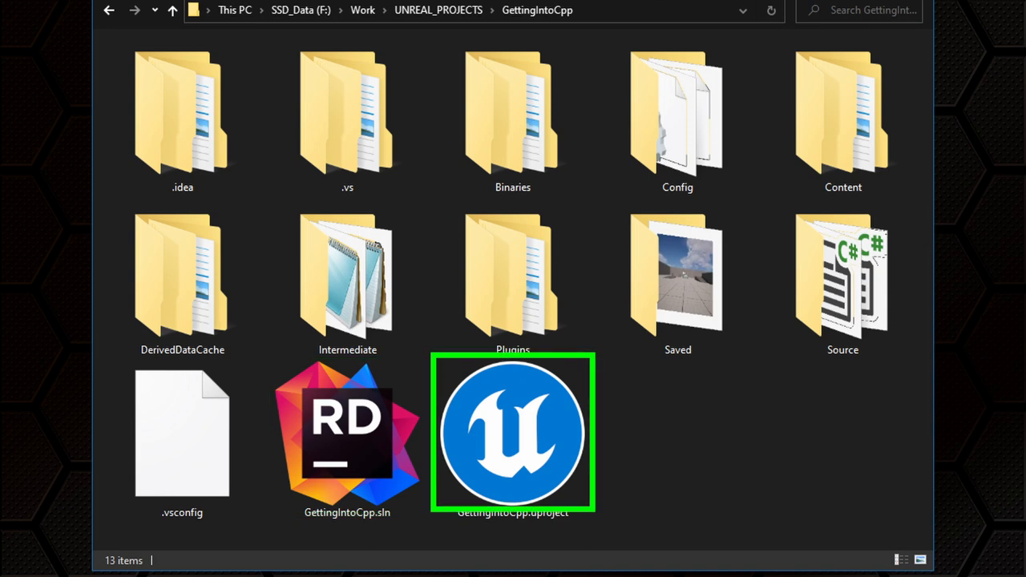
{"action": "left_click", "coordinate": [347, 437]}
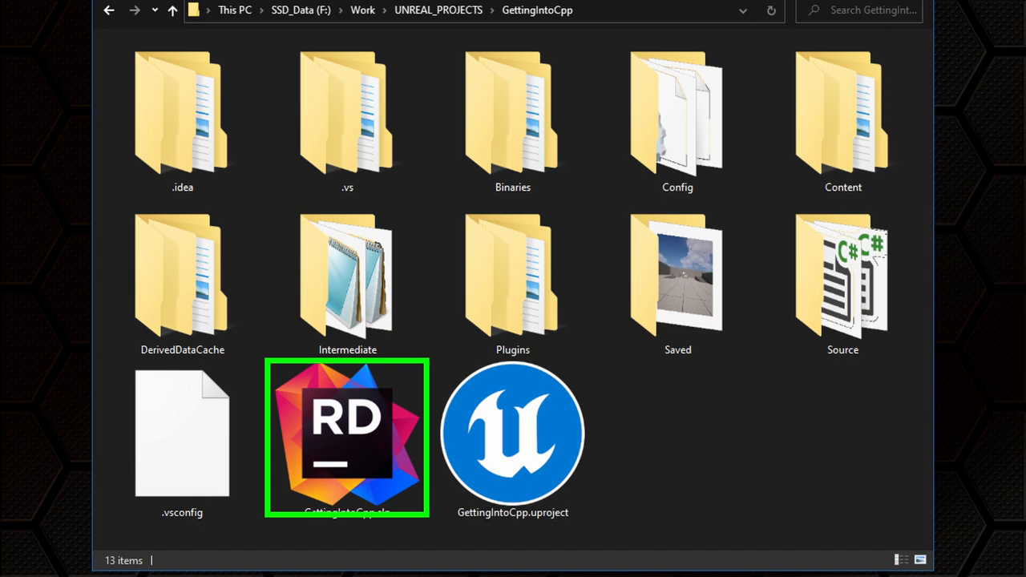
{"action": "double_click", "coordinate": [346, 438]}
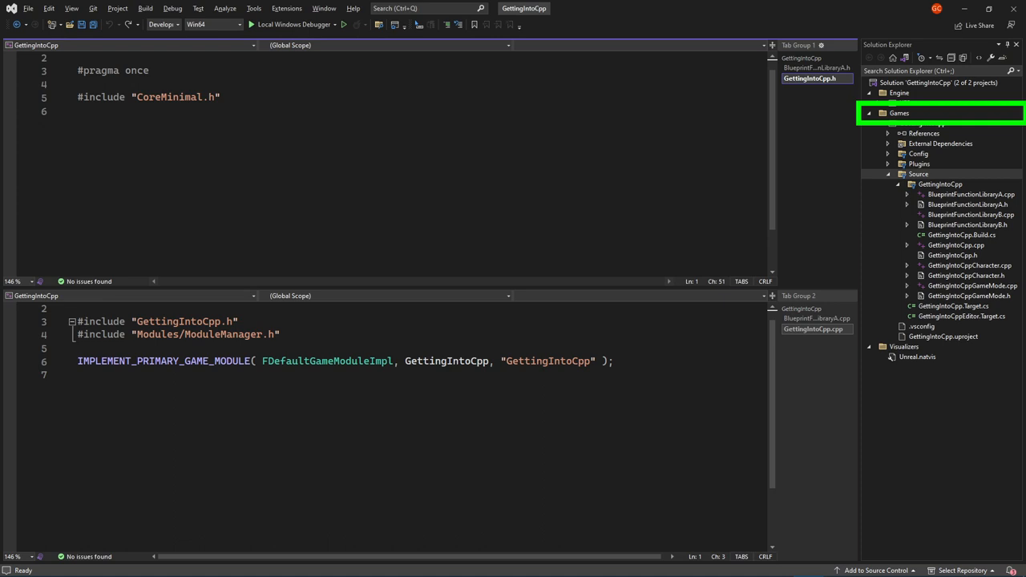
Step: Expand the GettingIntoCpp game project's contents in Solution Explorer
{"action": "left_click", "coordinate": [899, 113]}
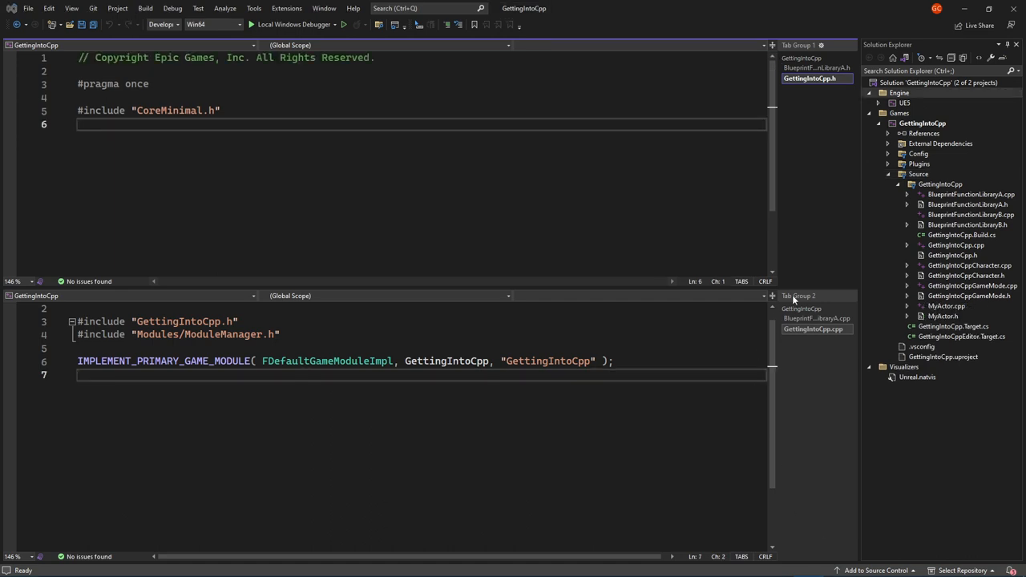
Step: Add a MyPawn Pawn class to the GettingIntoCpp source folder, then reload the solution
{"action": "left_click", "coordinate": [940, 184]}
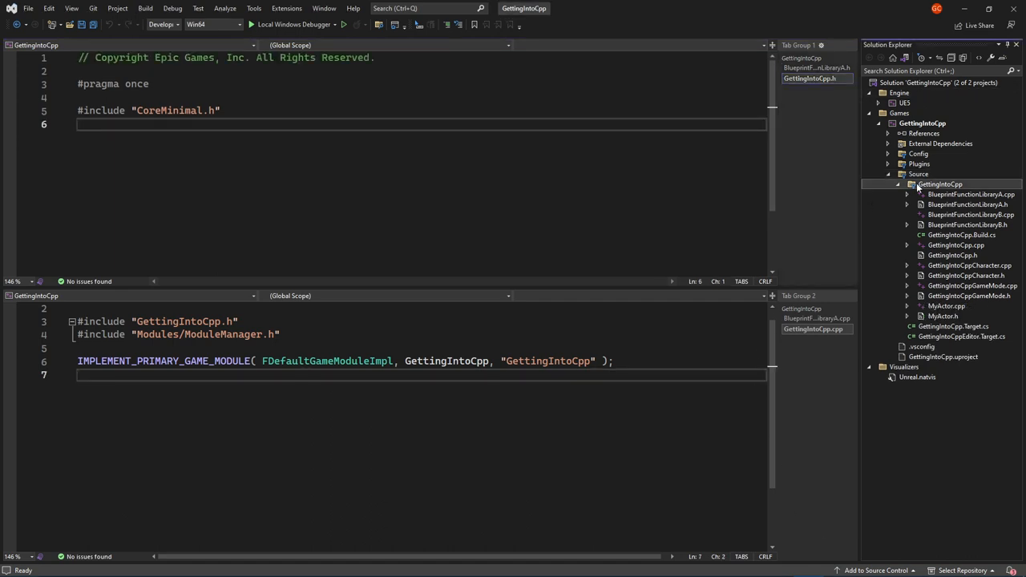
{"action": "right_click", "coordinate": [939, 184]}
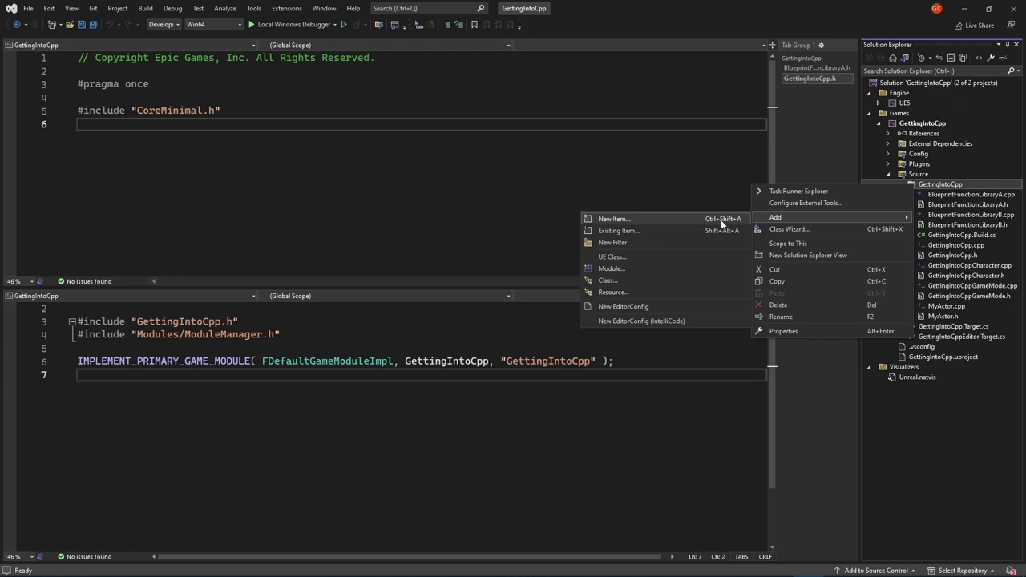
{"action": "left_click", "coordinate": [614, 219]}
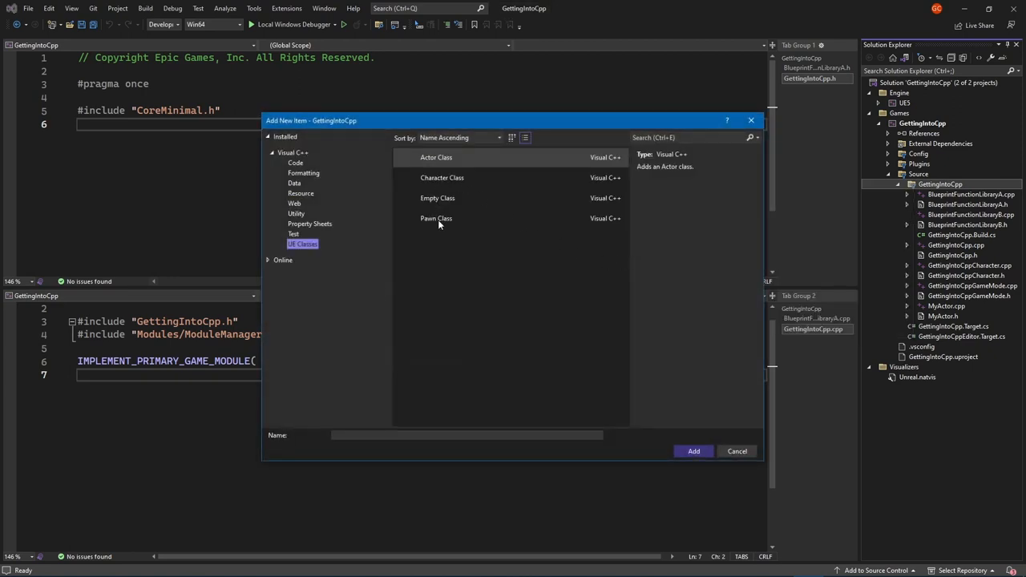
{"action": "left_click", "coordinate": [436, 218]}
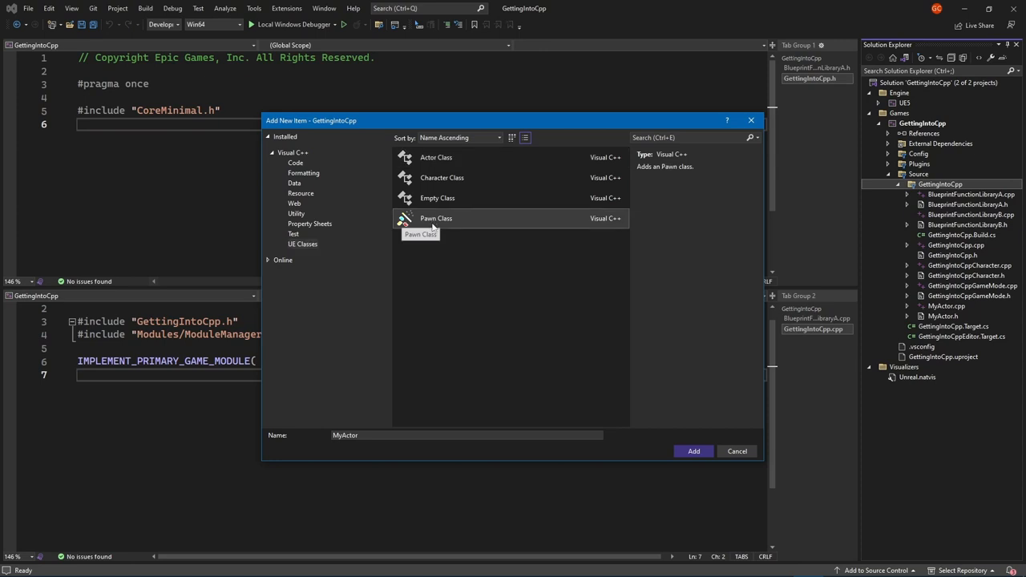
{"action": "mouse_move", "coordinate": [393, 317]}
{"action": "type", "text": "MyPawn"}
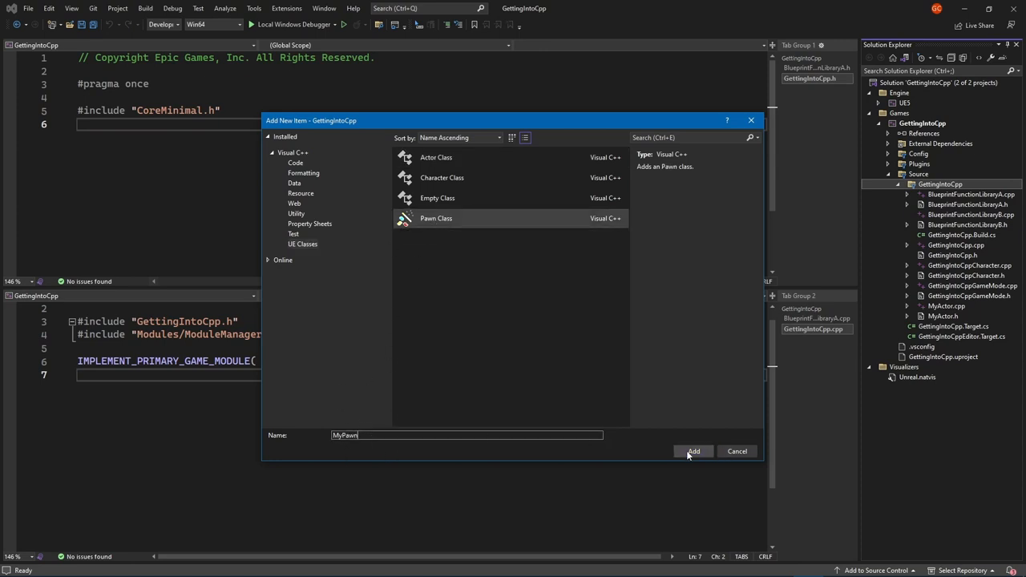
{"action": "left_click", "coordinate": [693, 451]}
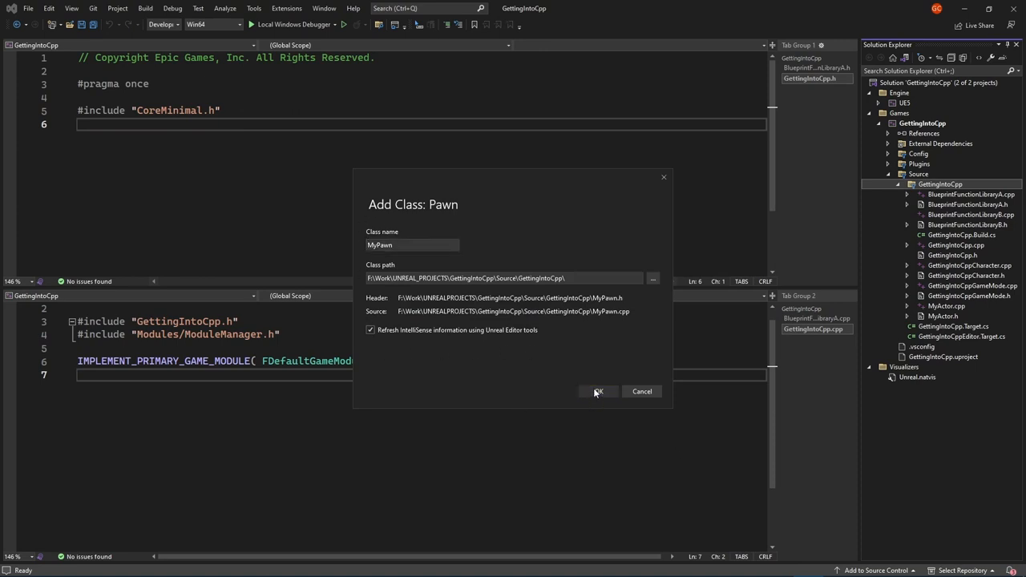
{"action": "left_click", "coordinate": [598, 391]}
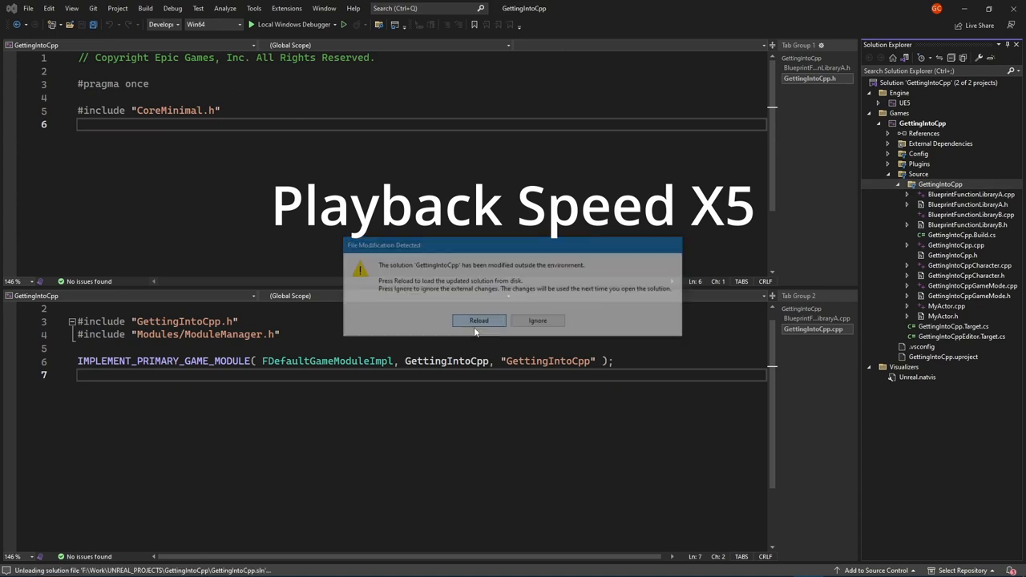
{"action": "left_click", "coordinate": [479, 320]}
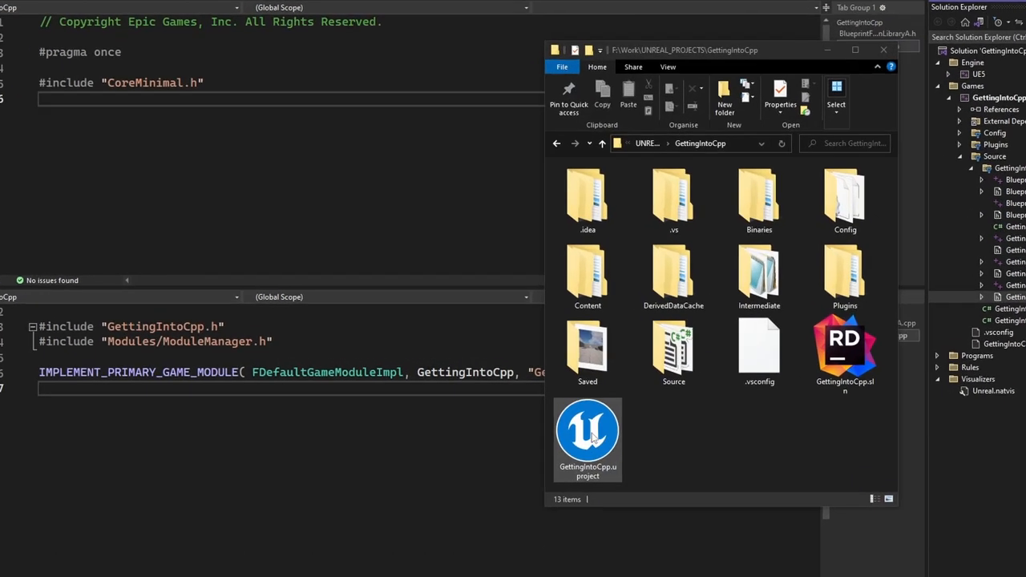
Step: Generate Visual Studio project files for GettingIntoCpp.uproject and view the generation log
{"action": "right_click", "coordinate": [588, 433]}
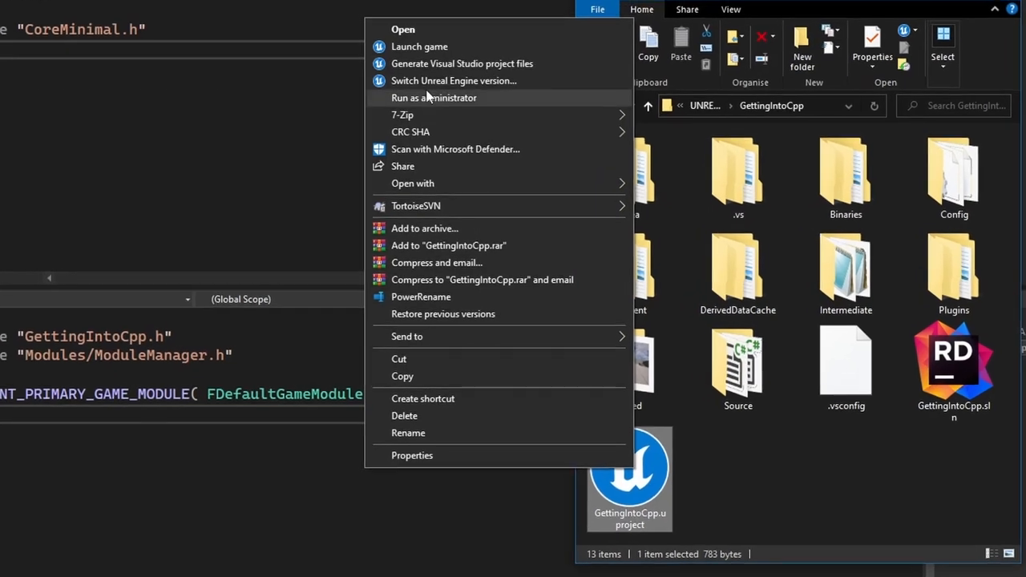
{"action": "left_click", "coordinate": [462, 63]}
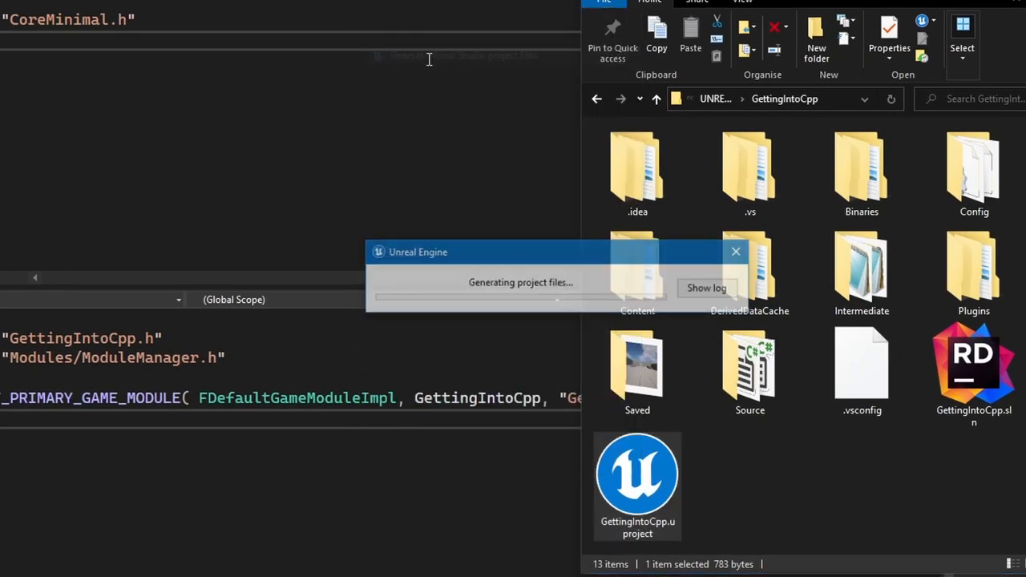
{"action": "left_click", "coordinate": [706, 288]}
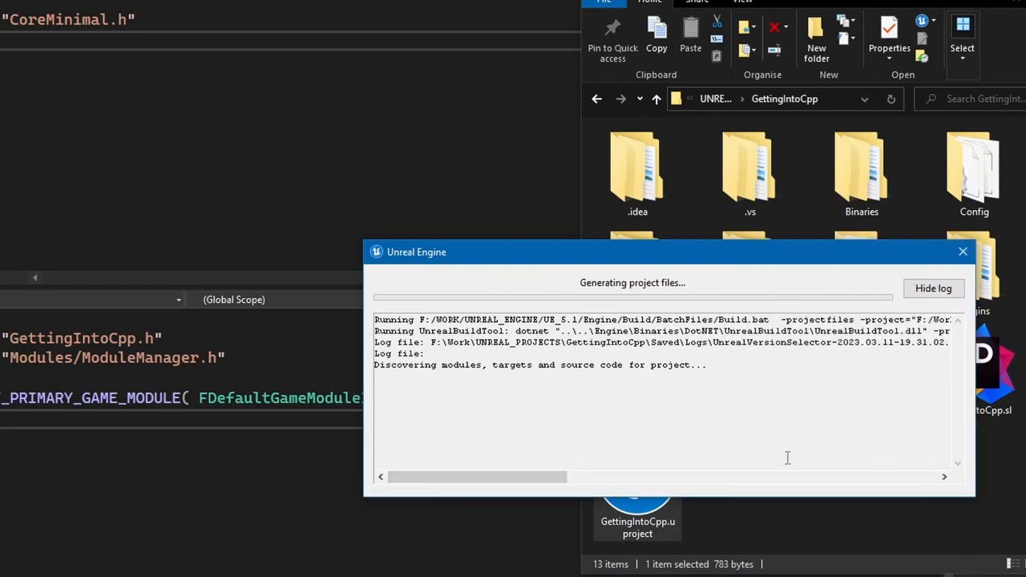
{"action": "mouse_move", "coordinate": [746, 406]}
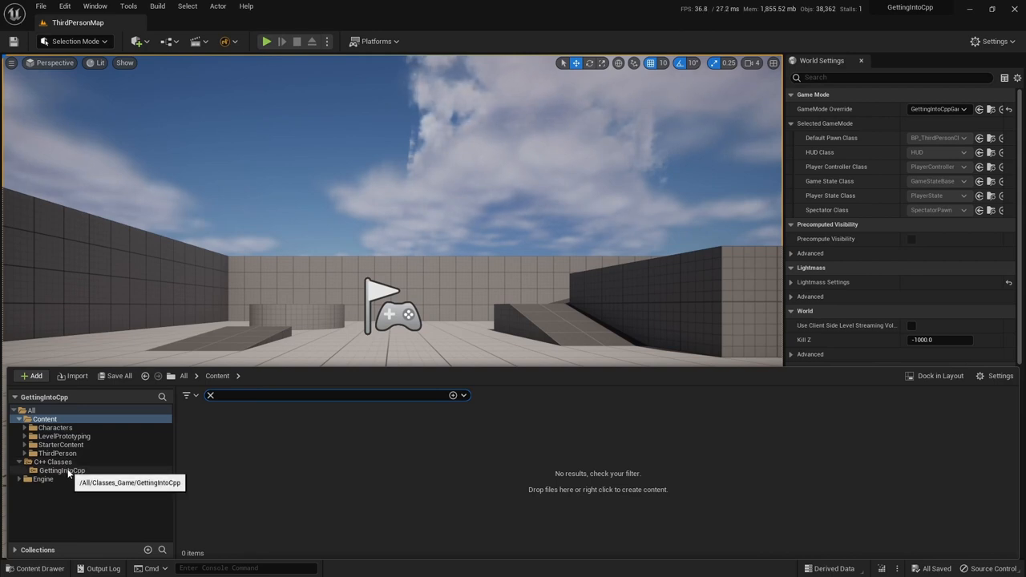
Step: Select the GettingIntoCpp folder under C++ Classes
{"action": "left_click", "coordinate": [62, 471]}
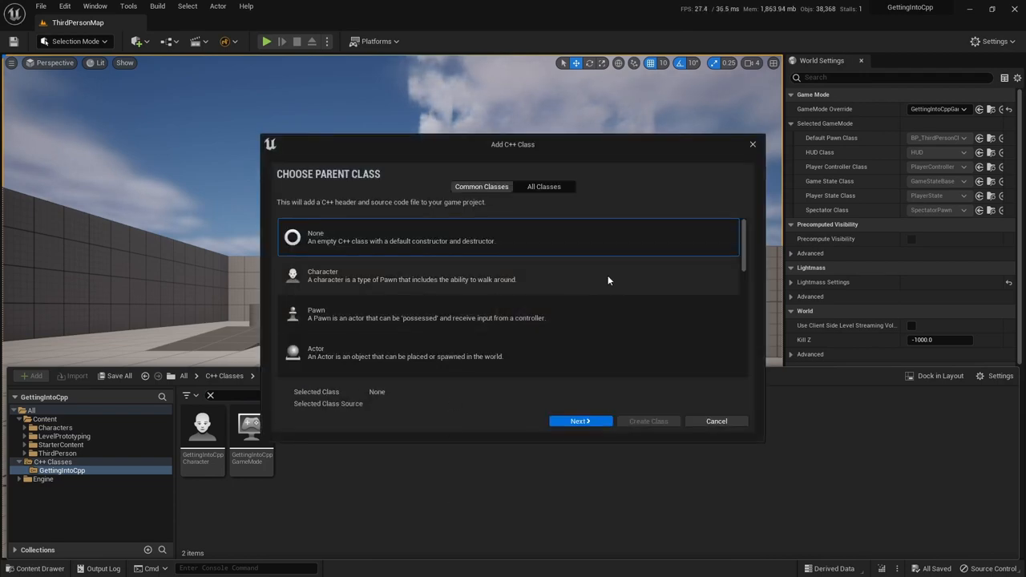
Step: Pick Blueprint Function Library from the Common Classes list as the parent class
{"action": "scroll", "scroll_direction": "down", "scroll_amount": 3}
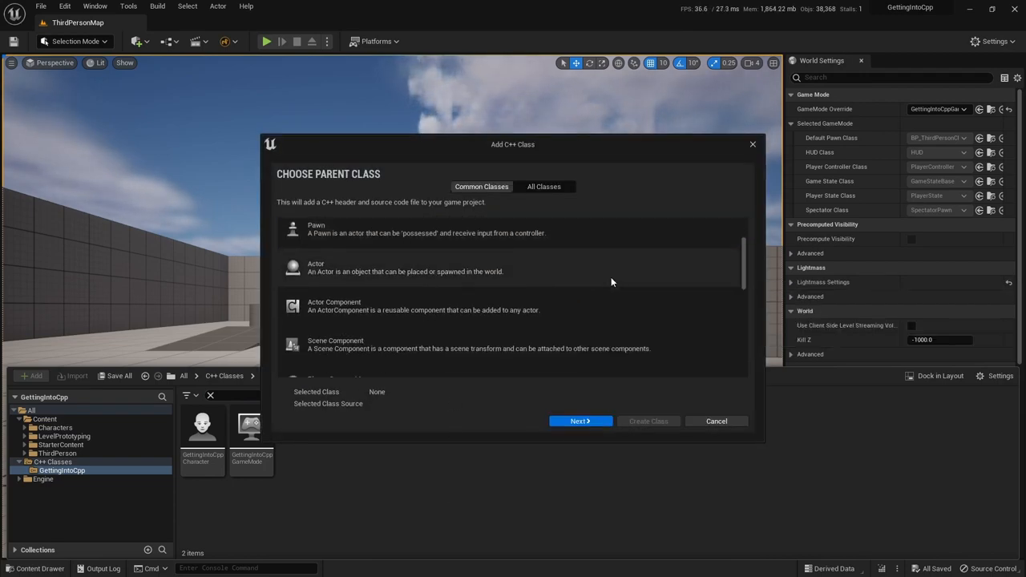
{"action": "scroll", "scroll_direction": "down", "scroll_amount": 3}
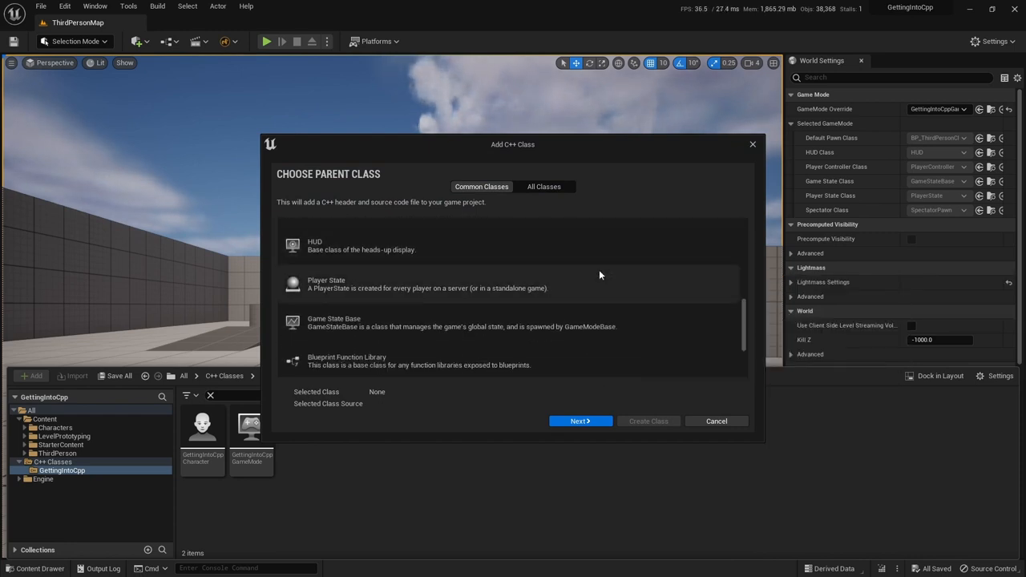
{"action": "scroll", "scroll_direction": "down", "scroll_amount": 3}
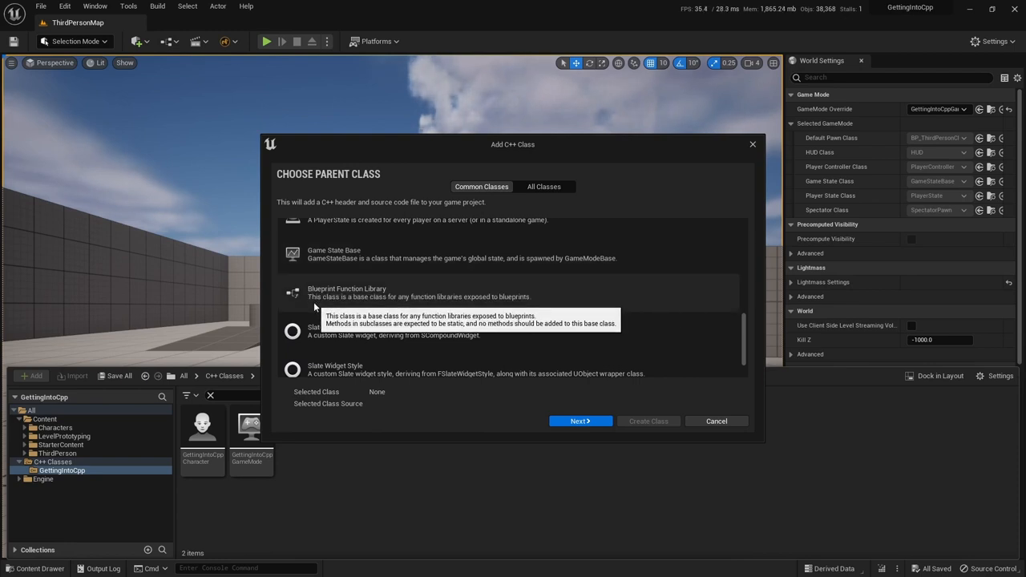
{"action": "left_click", "coordinate": [580, 421]}
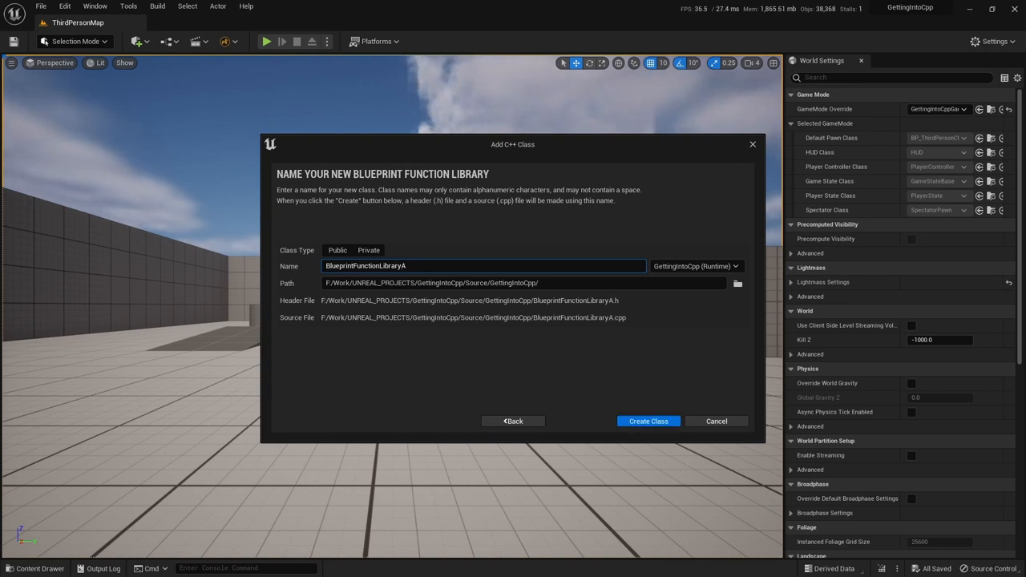
{"action": "mouse_move", "coordinate": [411, 254]}
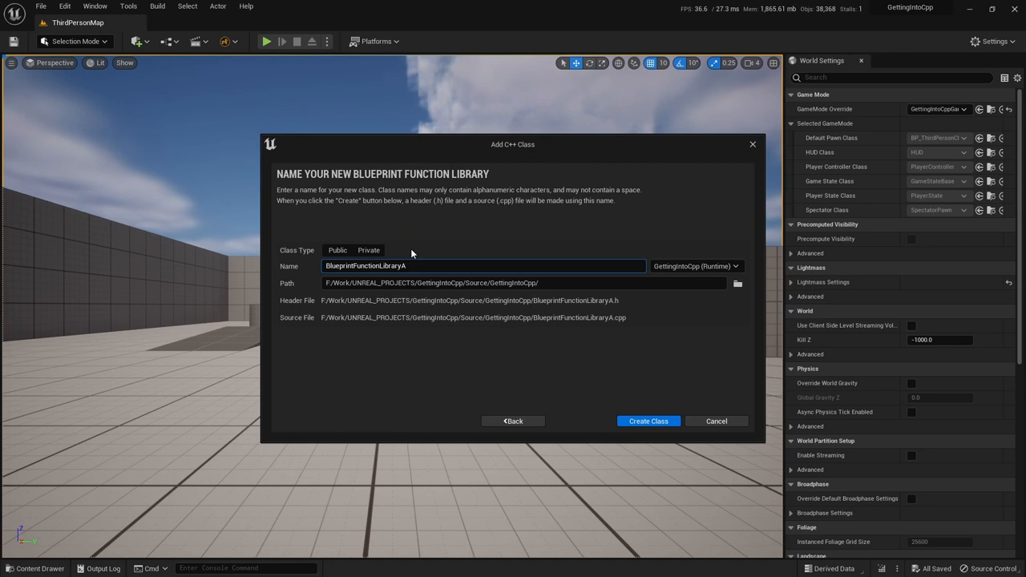
{"action": "mouse_move", "coordinate": [648, 421]}
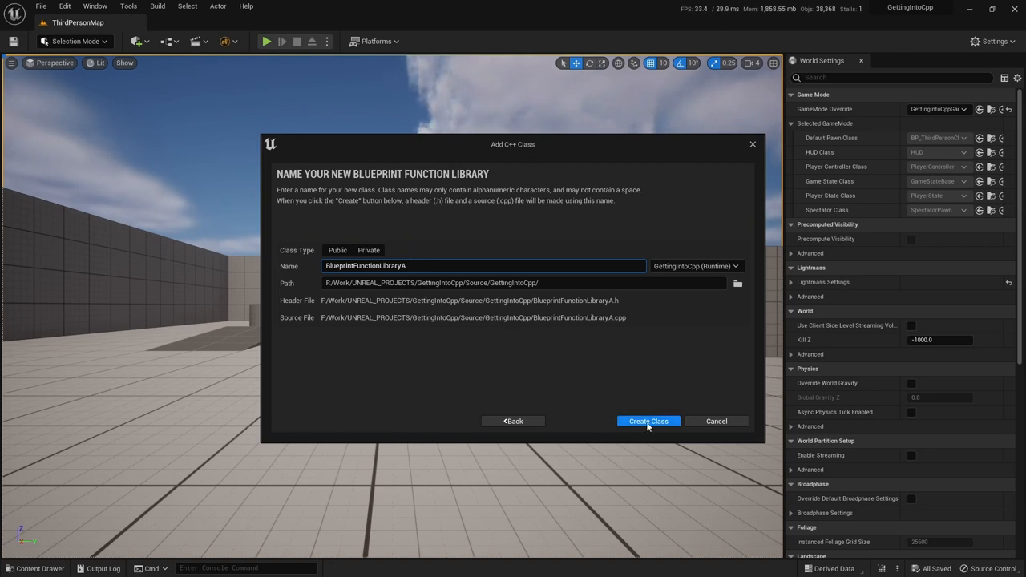
{"action": "mouse_move", "coordinate": [647, 421]}
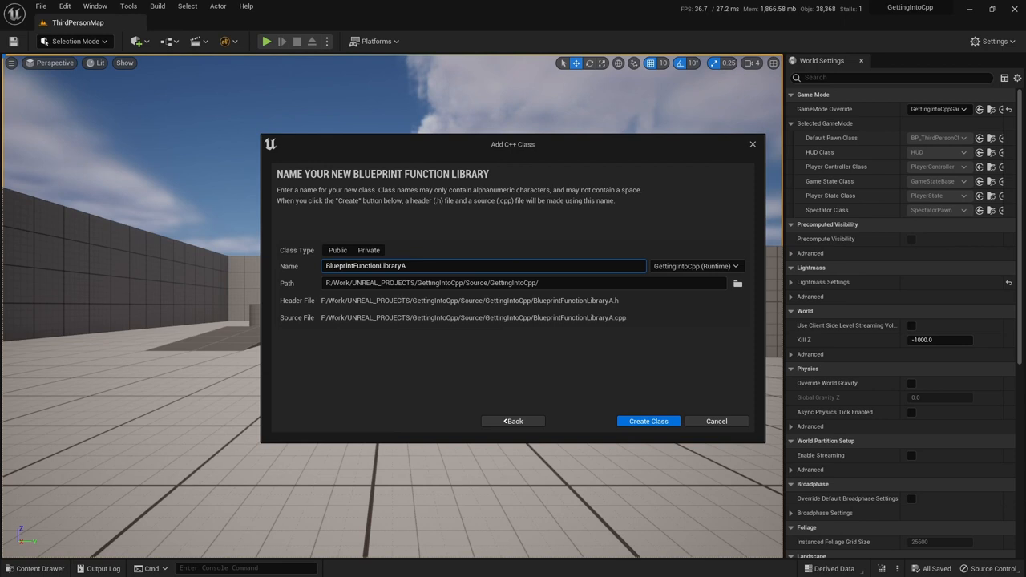
Step: Create the class as BlueprintFunctionLibraryA with the default path
{"action": "left_click", "coordinate": [648, 421]}
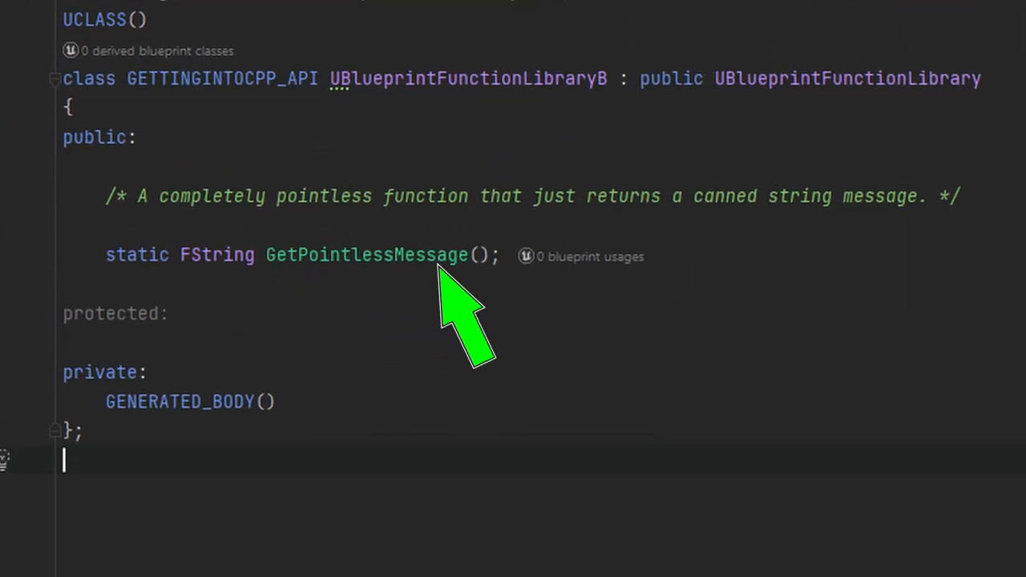
{"action": "mouse_move", "coordinate": [501, 320]}
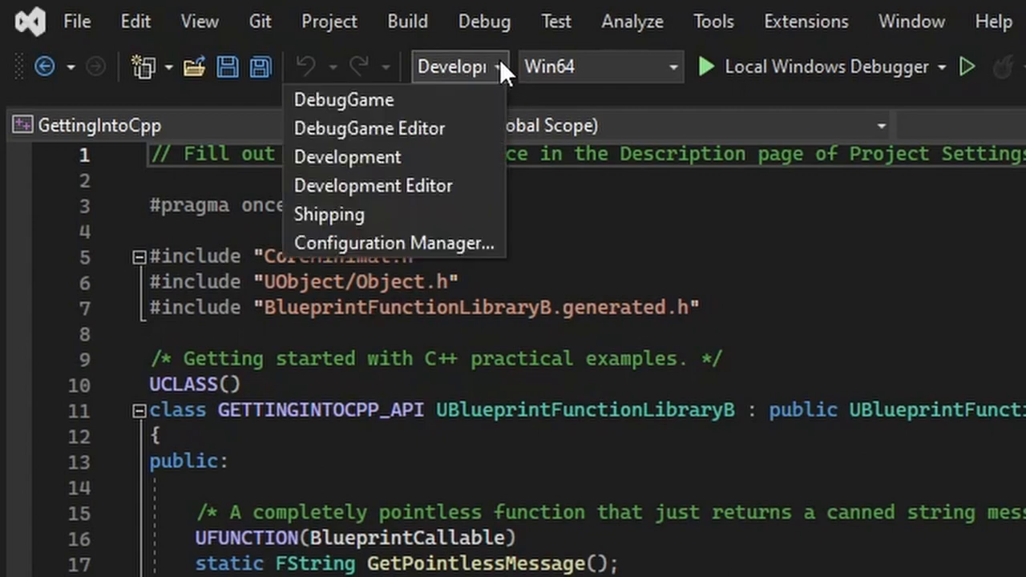
{"action": "mouse_move", "coordinate": [393, 185]}
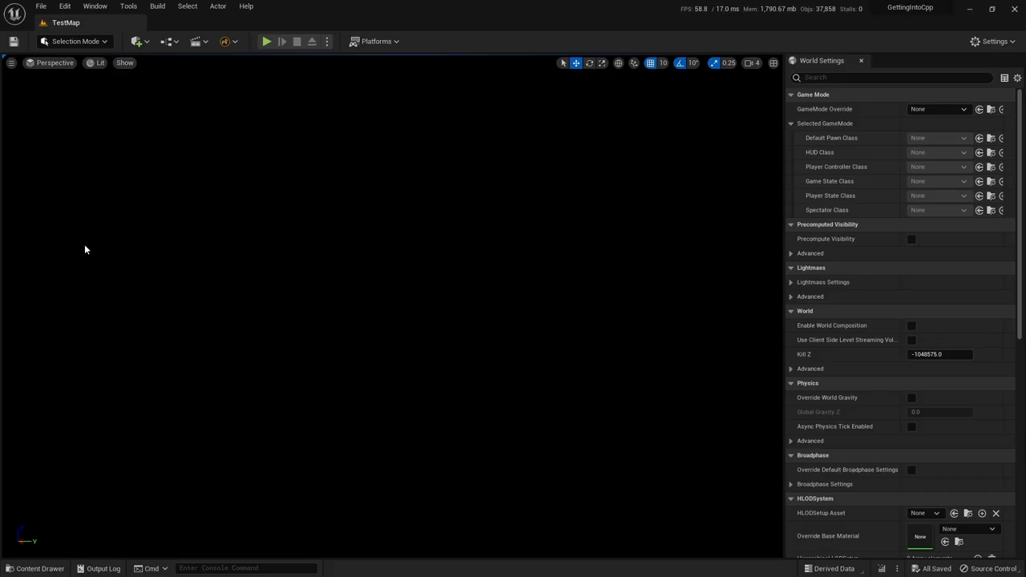
{"action": "mouse_move", "coordinate": [145, 145]}
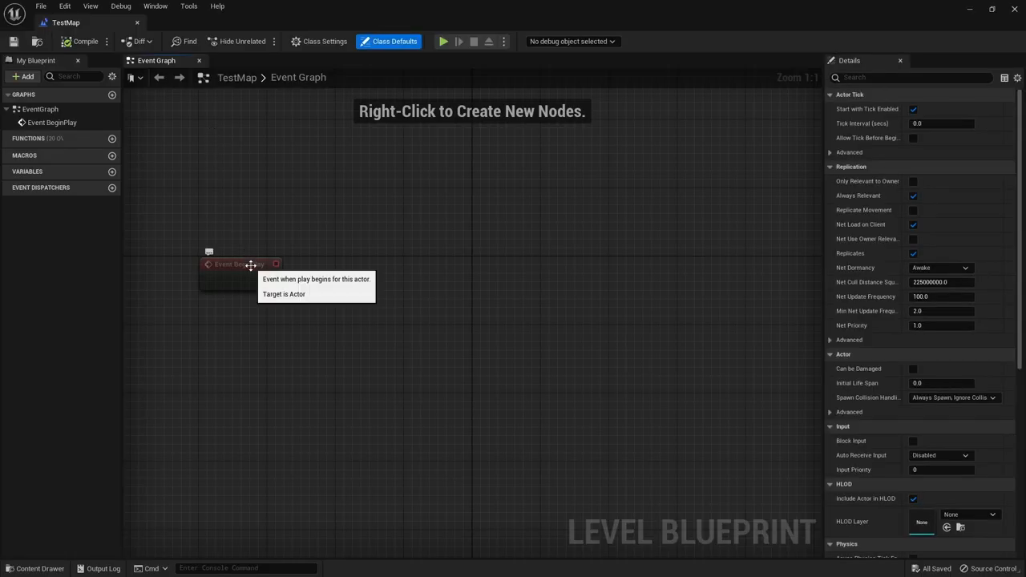
Step: Chain Event BeginPlay into Get Pointless Message, feeding its Return Value into Print String
{"action": "left_click", "coordinate": [248, 264]}
{"action": "type", "text": "pointle"}
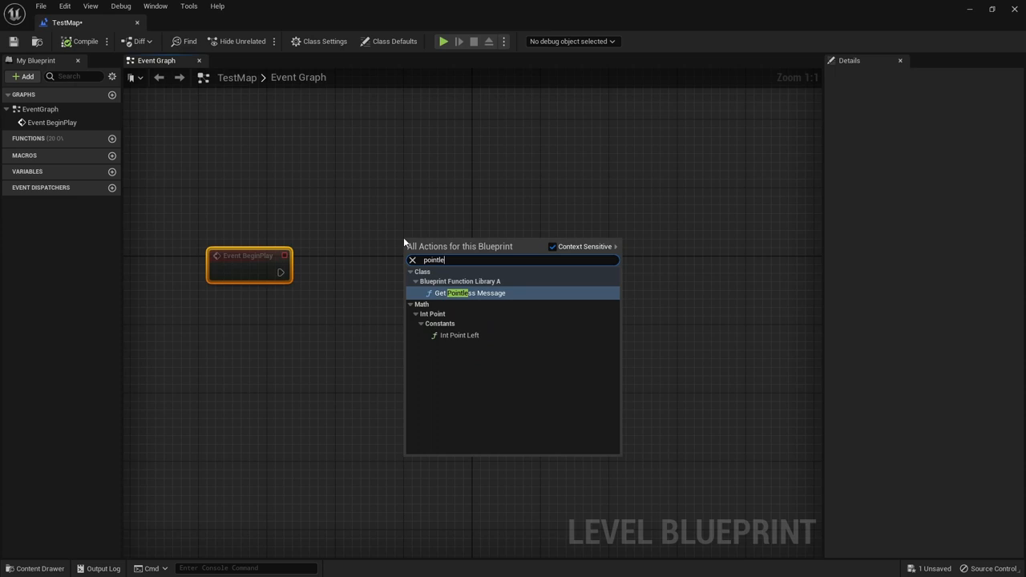
{"action": "mouse_move", "coordinate": [491, 292]}
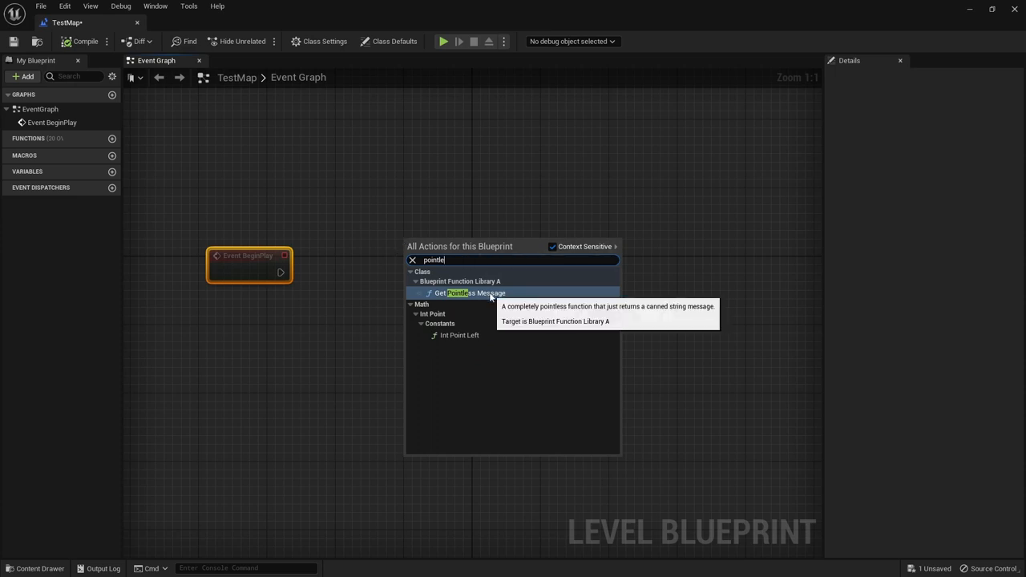
{"action": "left_click", "coordinate": [473, 292]}
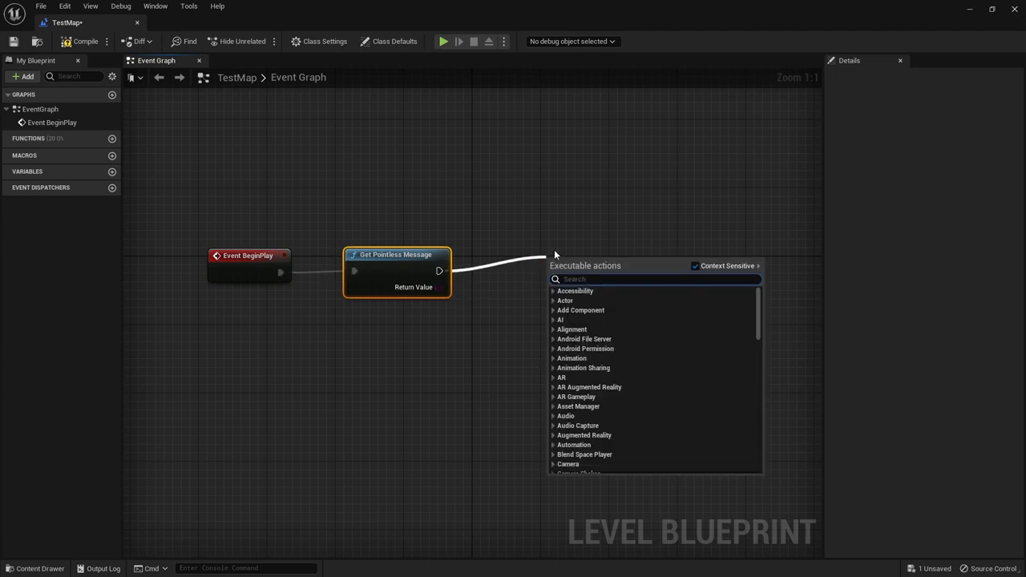
{"action": "type", "text": "print"}
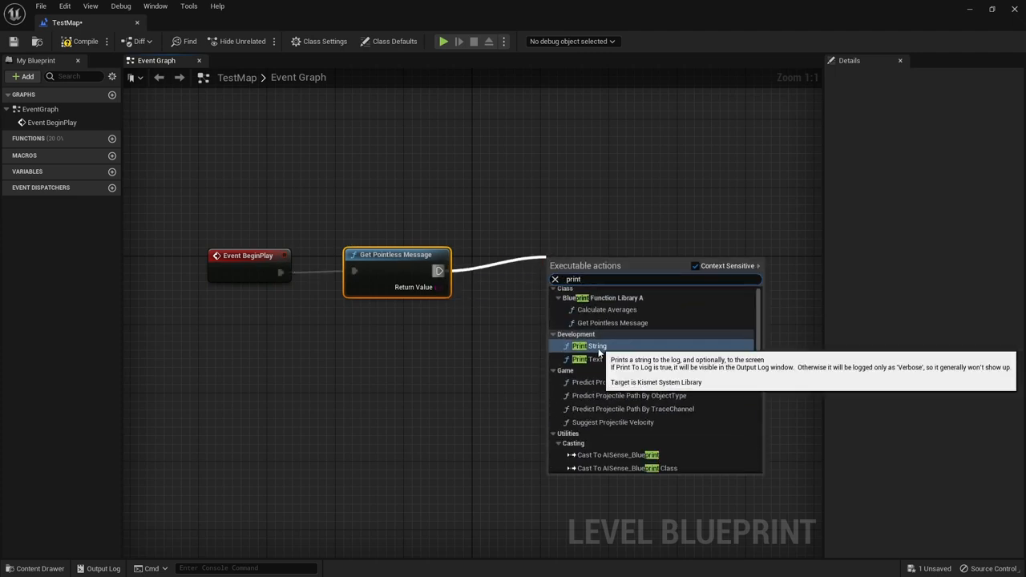
{"action": "left_click", "coordinate": [582, 345]}
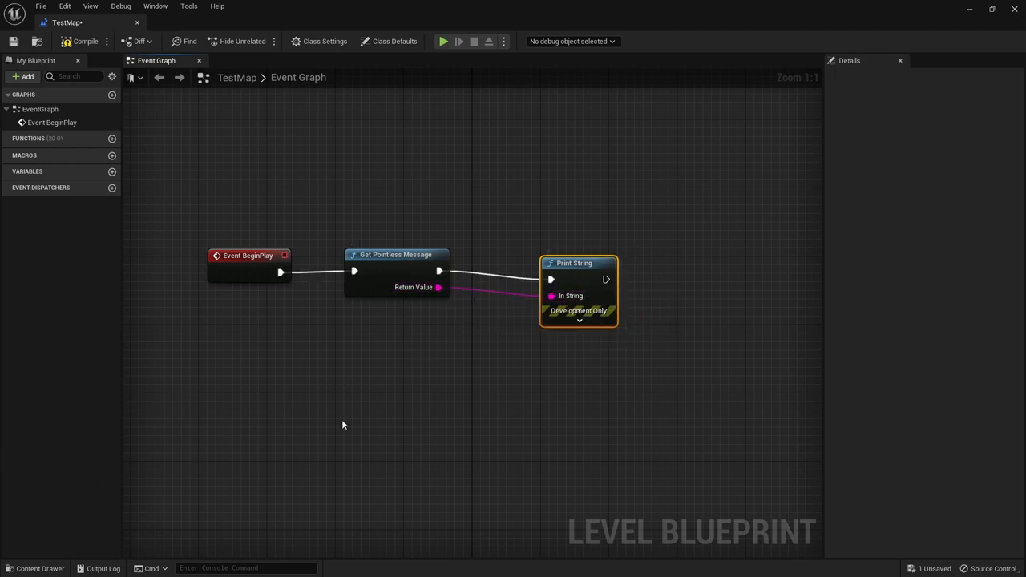
{"action": "left_click", "coordinate": [579, 321]}
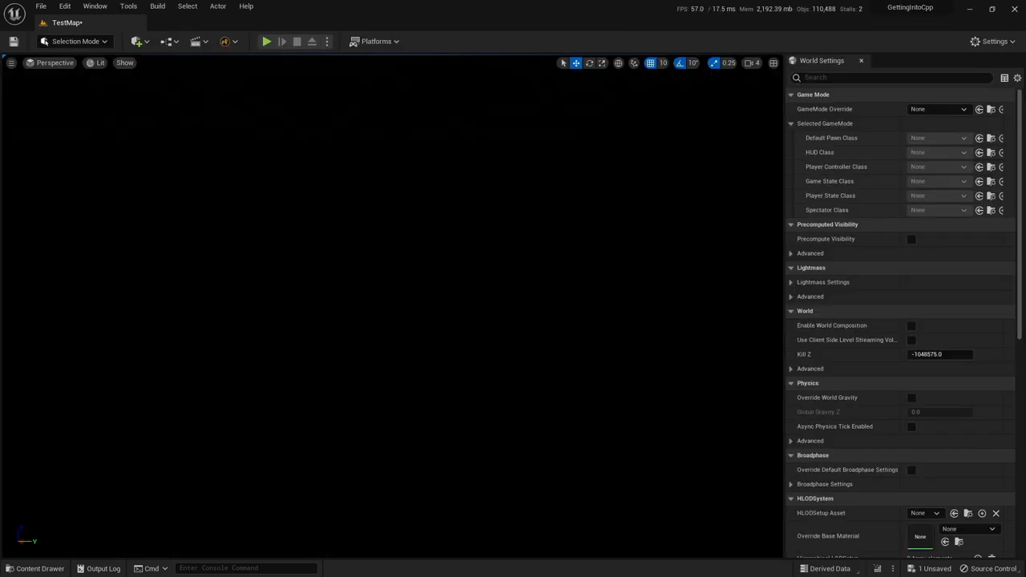
{"action": "left_click", "coordinate": [266, 41]}
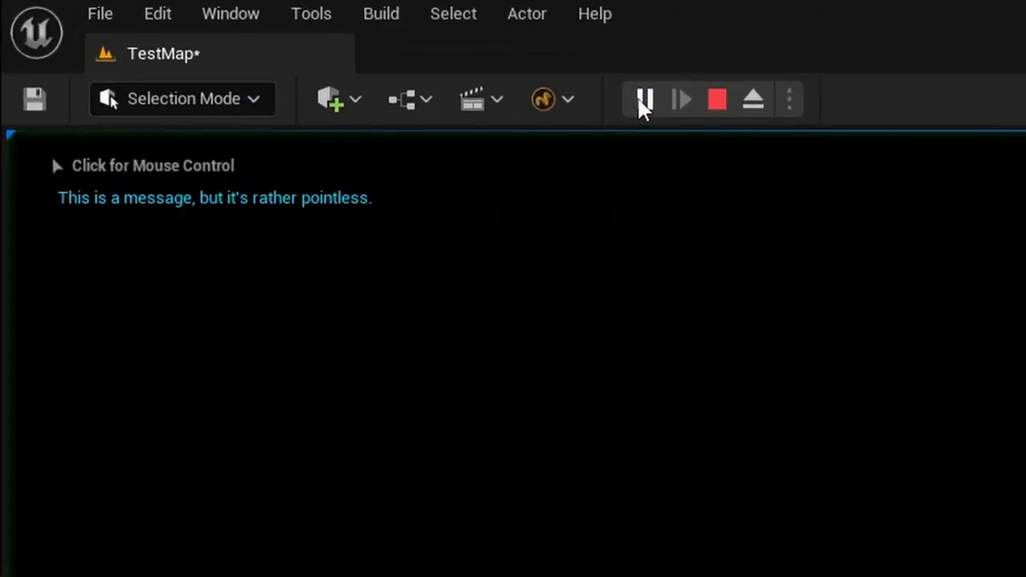
{"action": "mouse_move", "coordinate": [368, 219]}
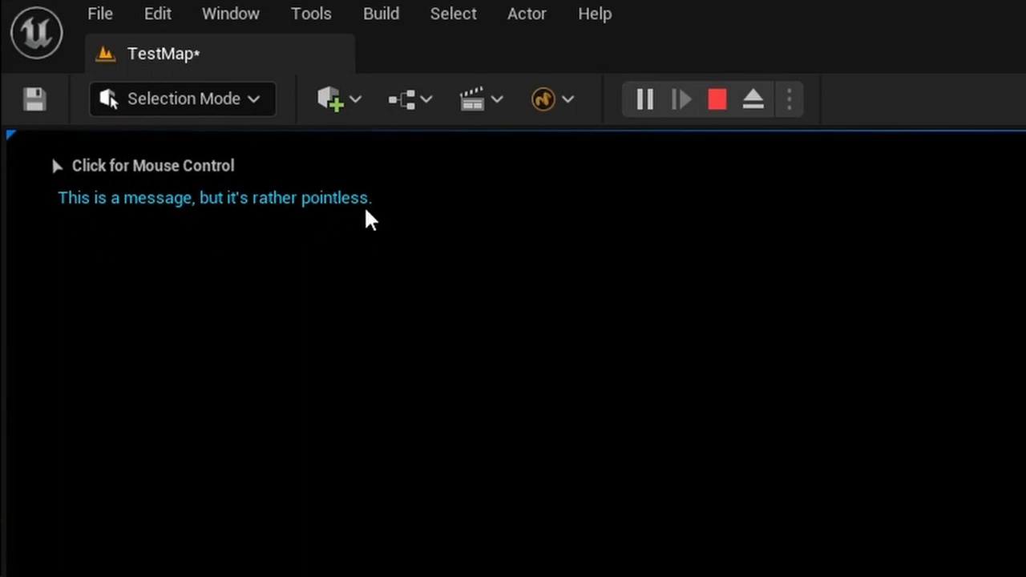
{"action": "mouse_move", "coordinate": [717, 100]}
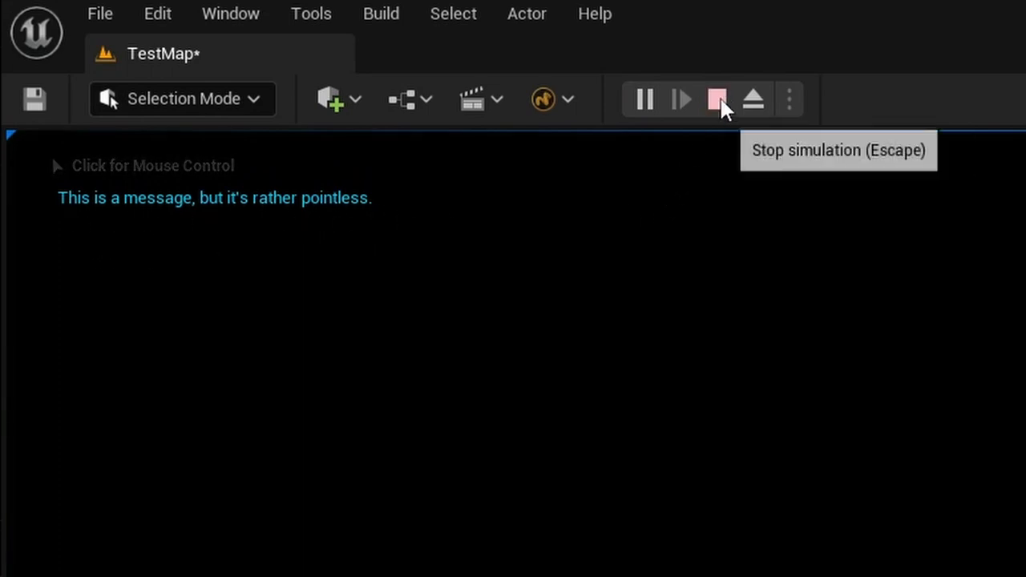
{"action": "left_click", "coordinate": [718, 98]}
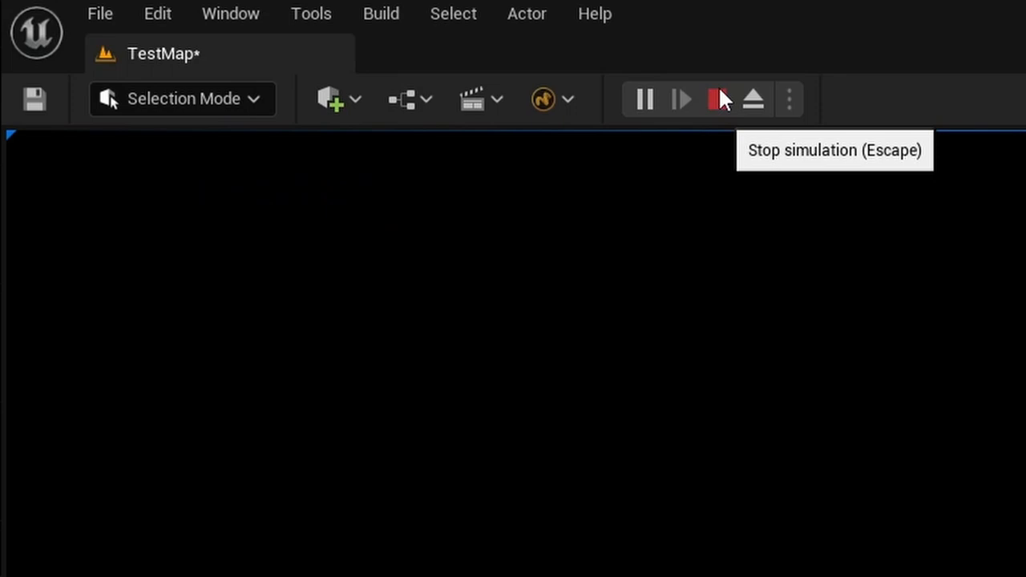
{"action": "left_click", "coordinate": [717, 99]}
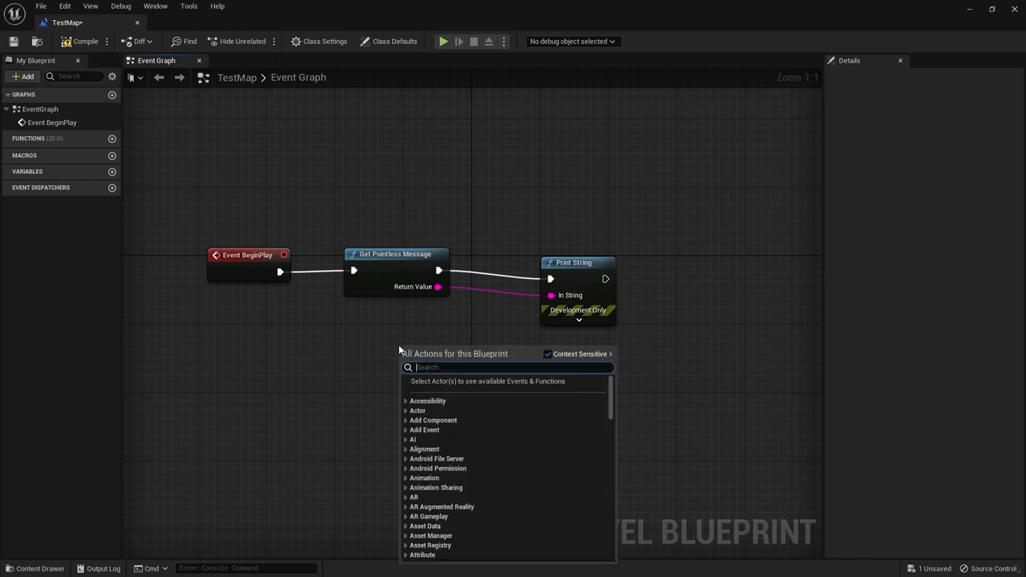
Step: Search for GetMyPi and place the compact π node below the Print String chain
{"action": "type", "text": "getm"}
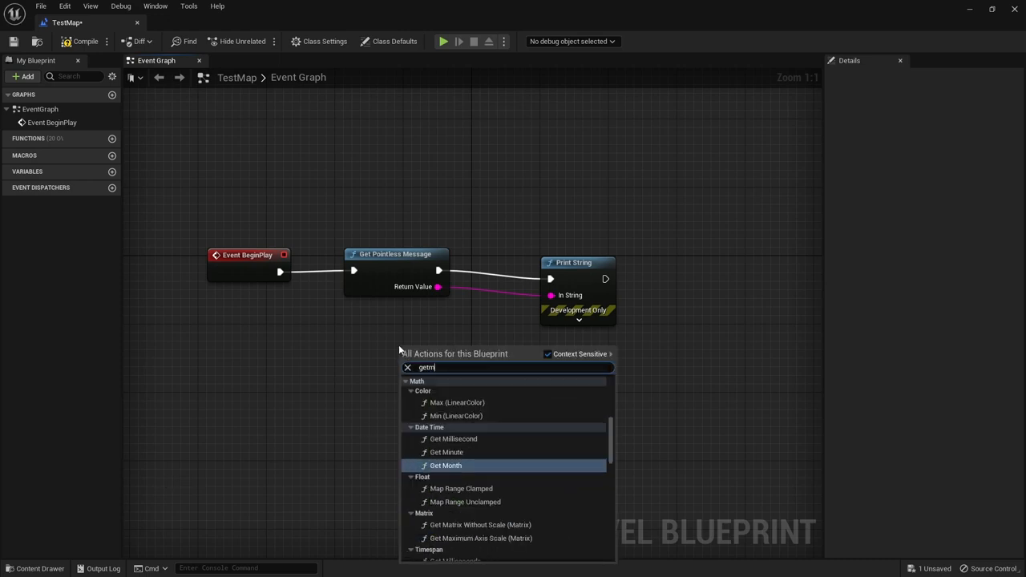
{"action": "left_click", "coordinate": [446, 465]}
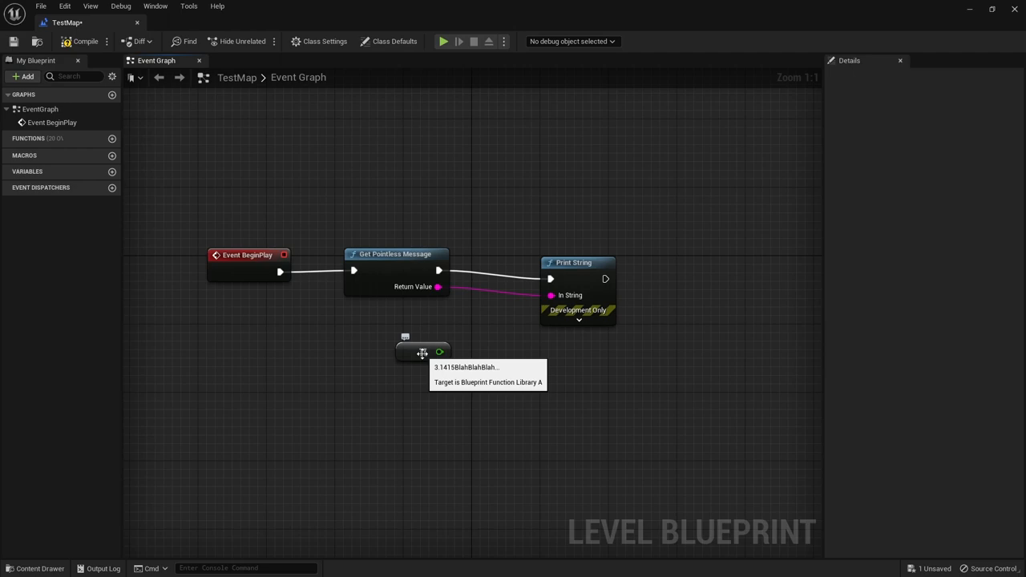
{"action": "mouse_move", "coordinate": [166, 462]}
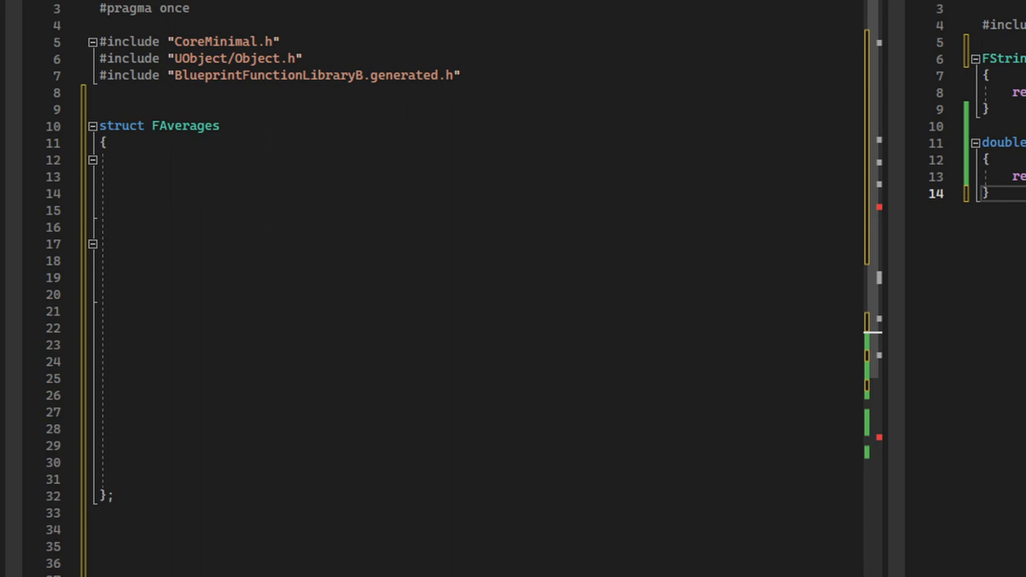
Step: Add USTRUCT(BlueprintType), GENERATED_BODY() and BlueprintReadOnly Mean, Modal and Median floats to FAverages
{"action": "type", "text": "USTRUCT(BlueprintType)"}
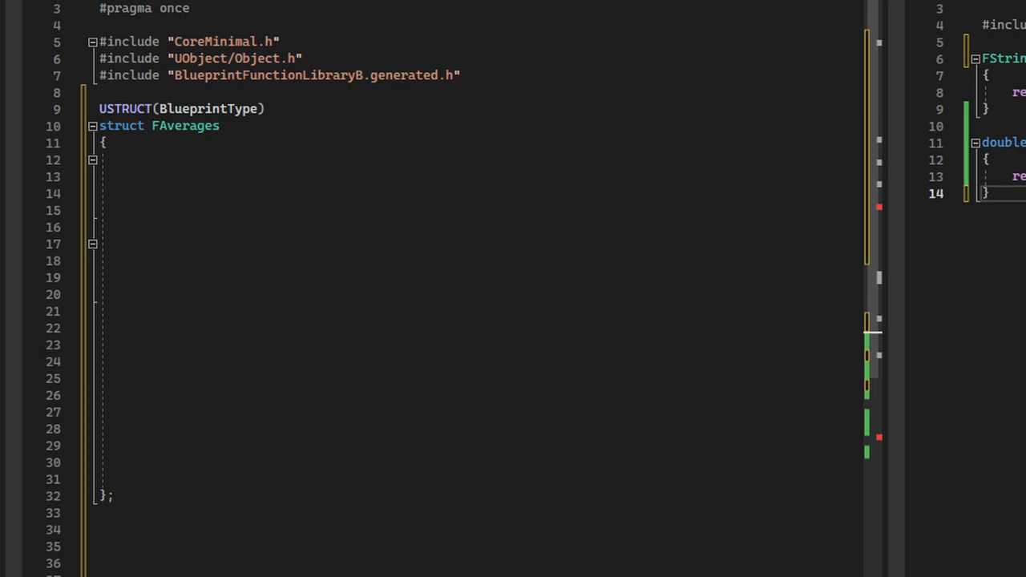
{"action": "type", "text": "GENERATED_BODY()"}
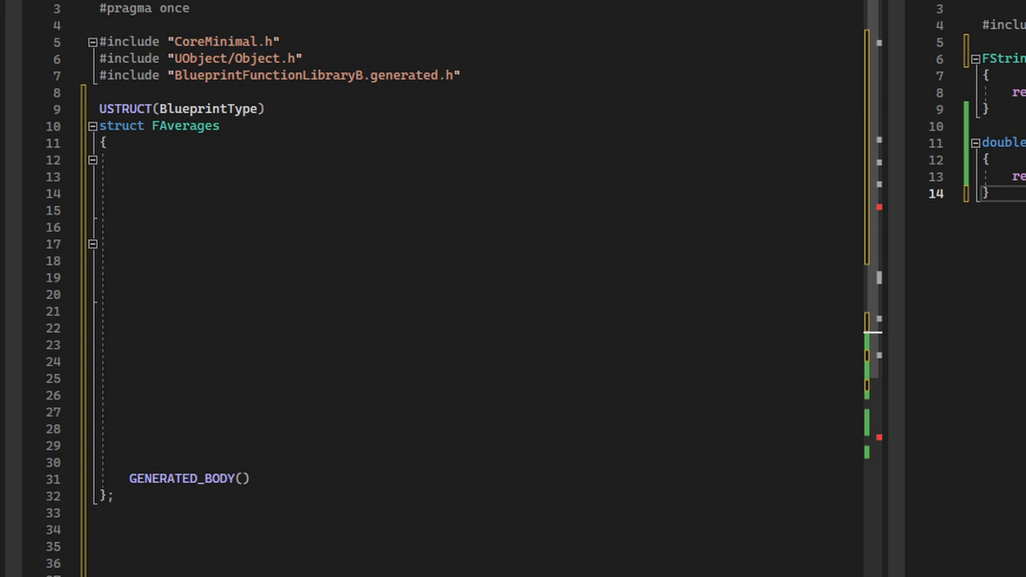
{"action": "type", "text": "UPROPERTY(BlueprintReadOnly)"}
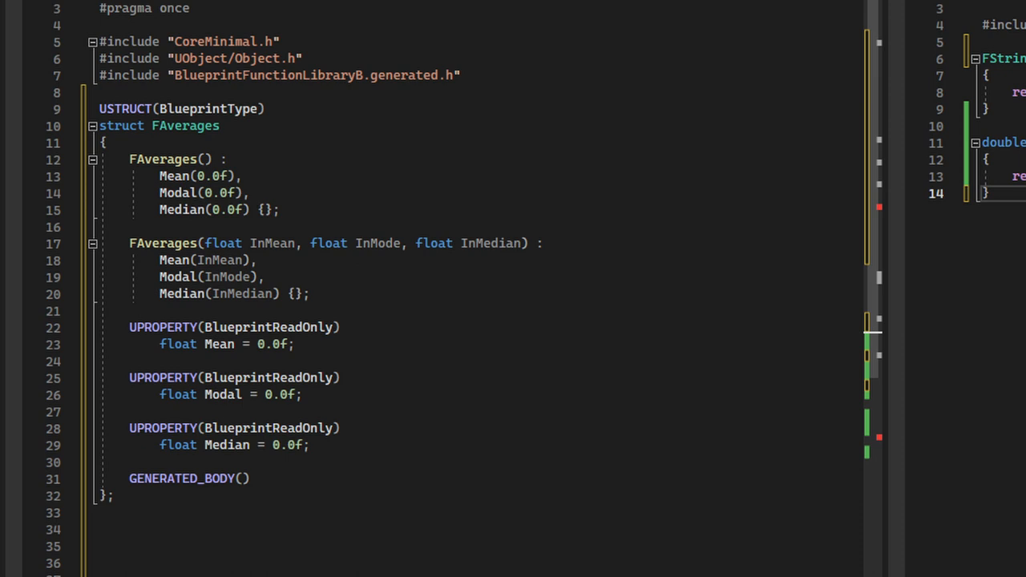
{"action": "scroll", "scroll_direction": "down", "scroll_amount": 3}
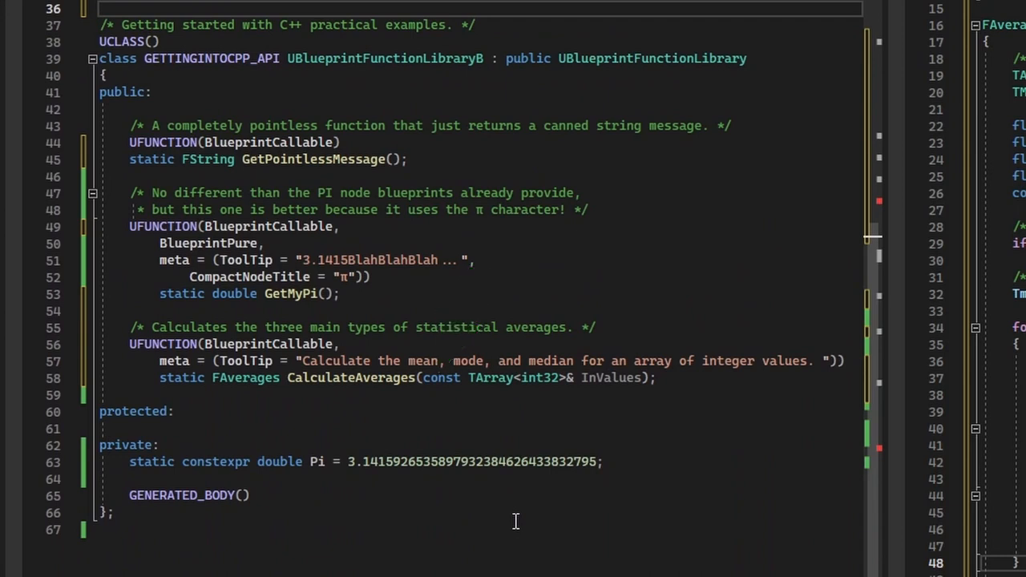
Step: Scroll through the CalculateAverages declaration and its mean, median and mode implementation
{"action": "scroll", "scroll_direction": "down", "scroll_amount": 3}
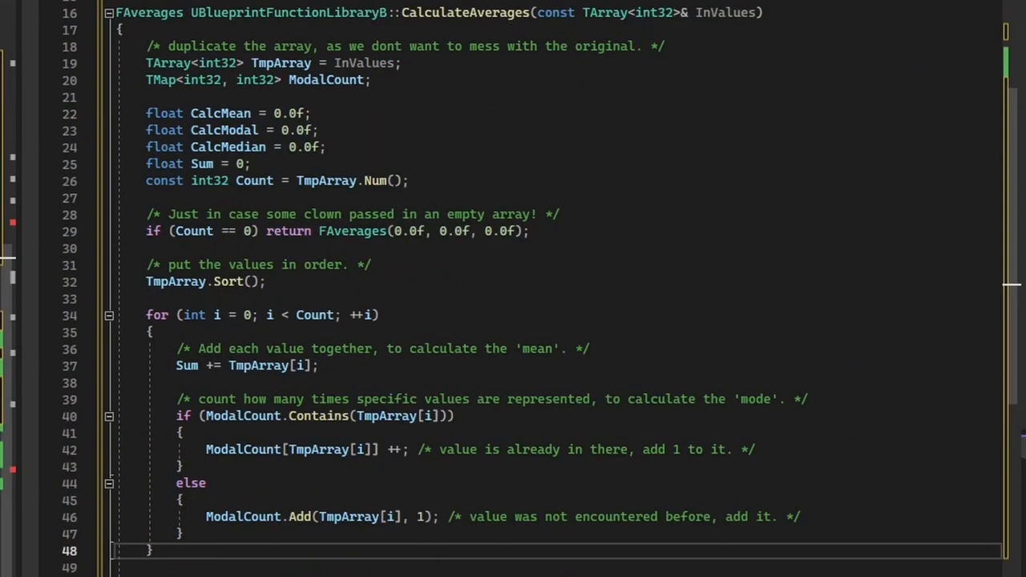
{"action": "mouse_move", "coordinate": [1014, 320]}
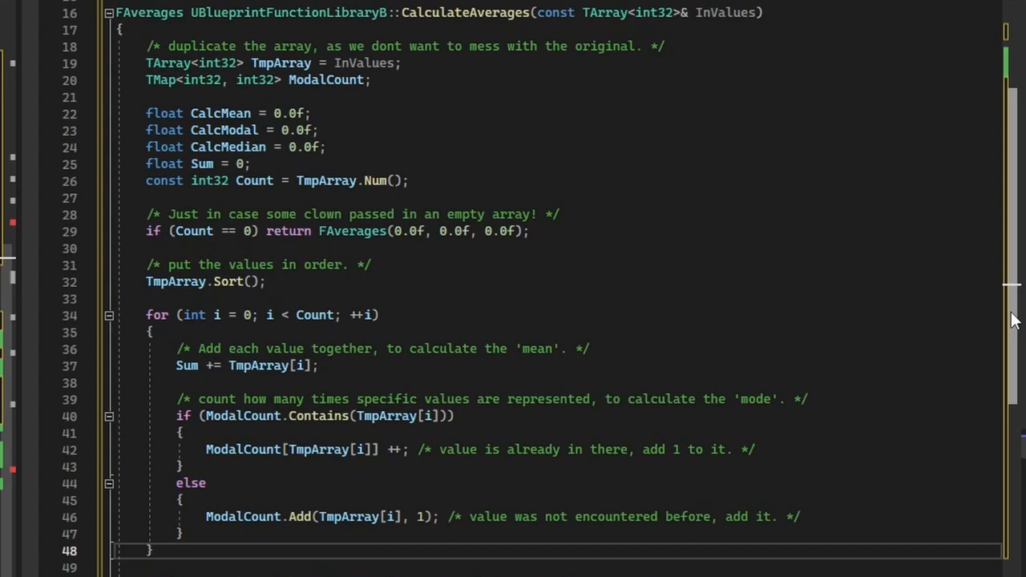
{"action": "scroll", "scroll_direction": "down", "scroll_amount": 3}
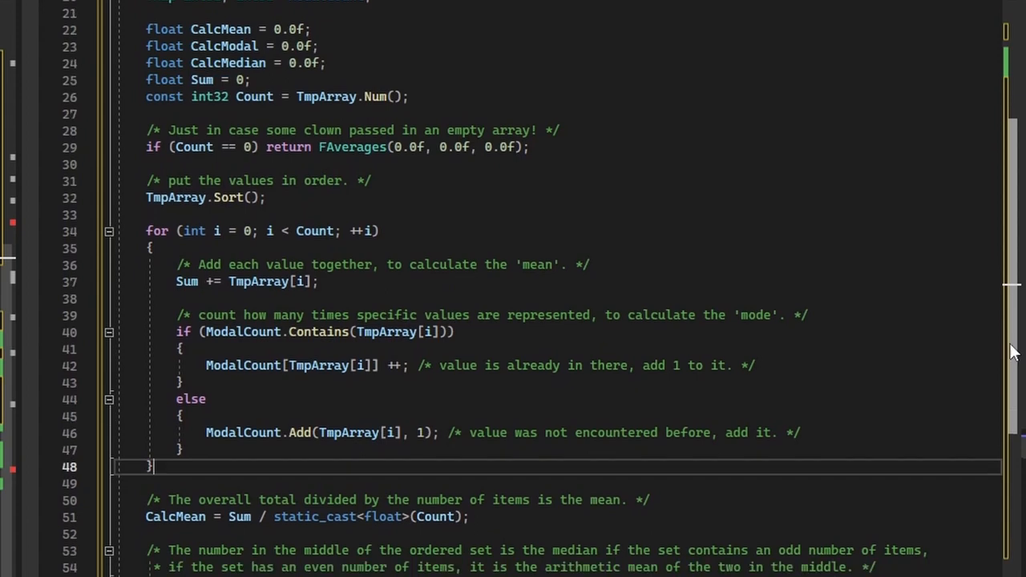
{"action": "scroll", "scroll_direction": "down", "scroll_amount": 3}
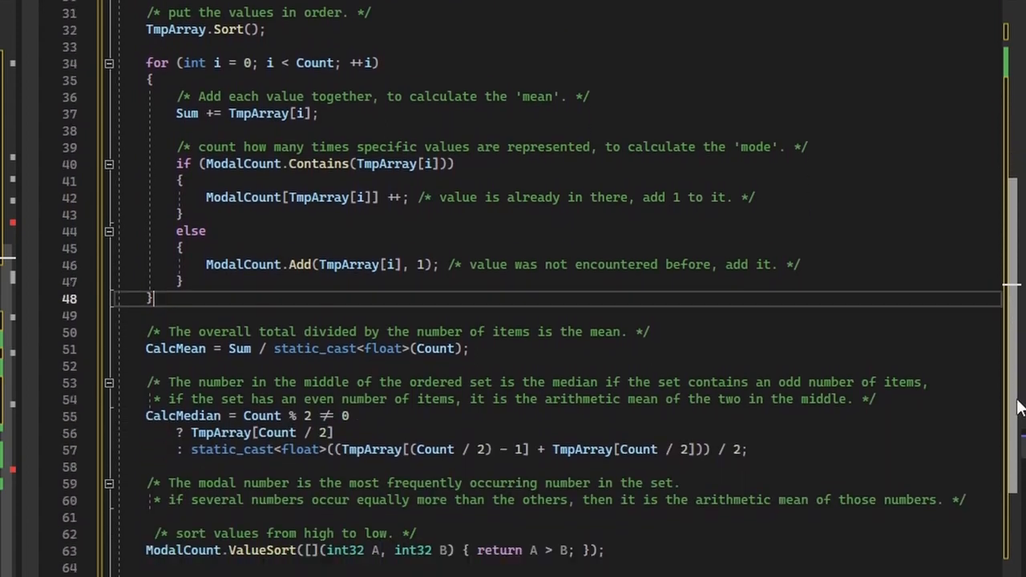
{"action": "scroll", "scroll_direction": "down", "scroll_amount": 3}
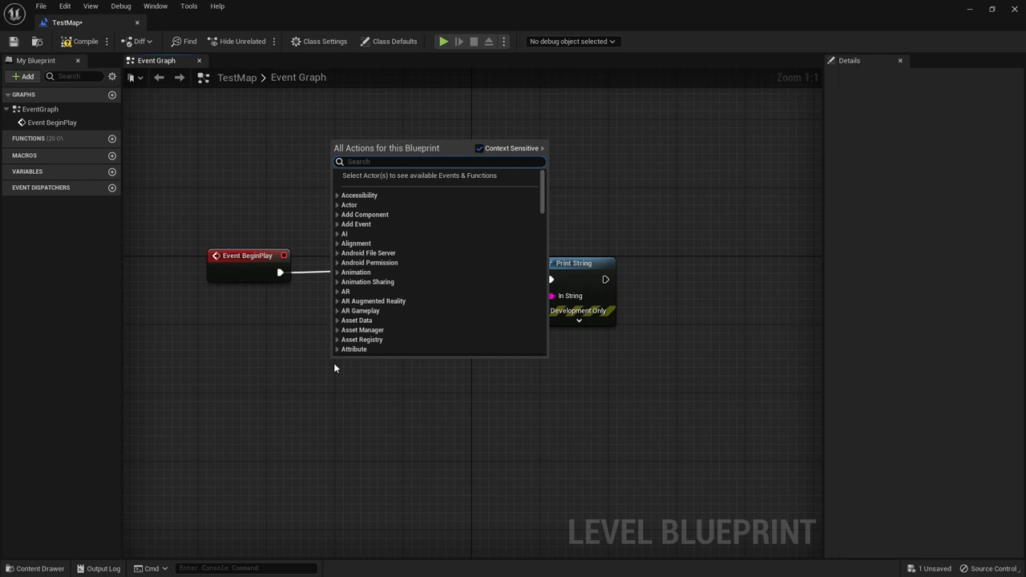
Step: Add Calculate Averages after Print String and split its return into Mean, Modal and Median pins
{"action": "type", "text": "calculate"}
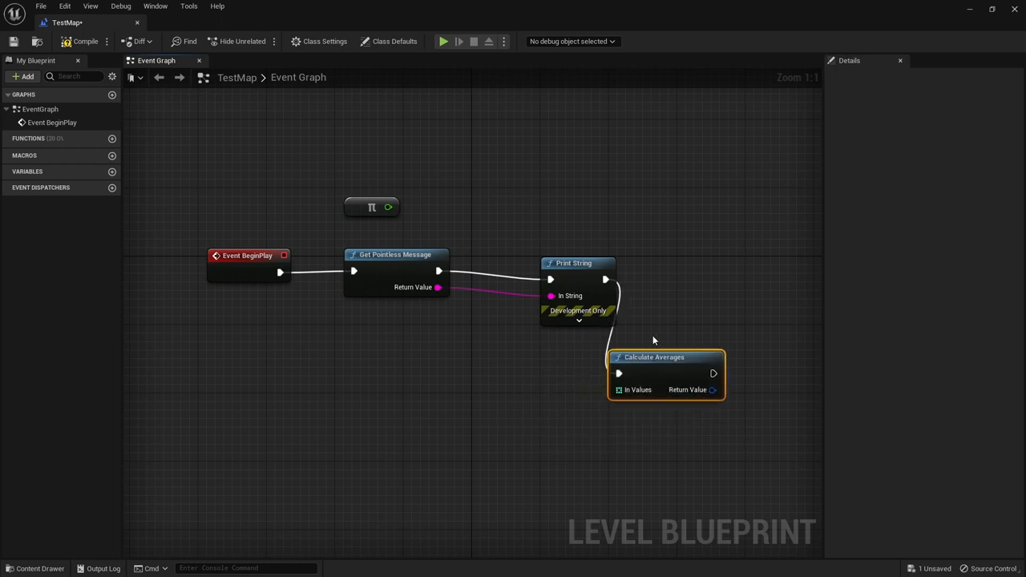
{"action": "left_click_drag", "start_coordinate": [654, 357], "coordinate": [687, 271]}
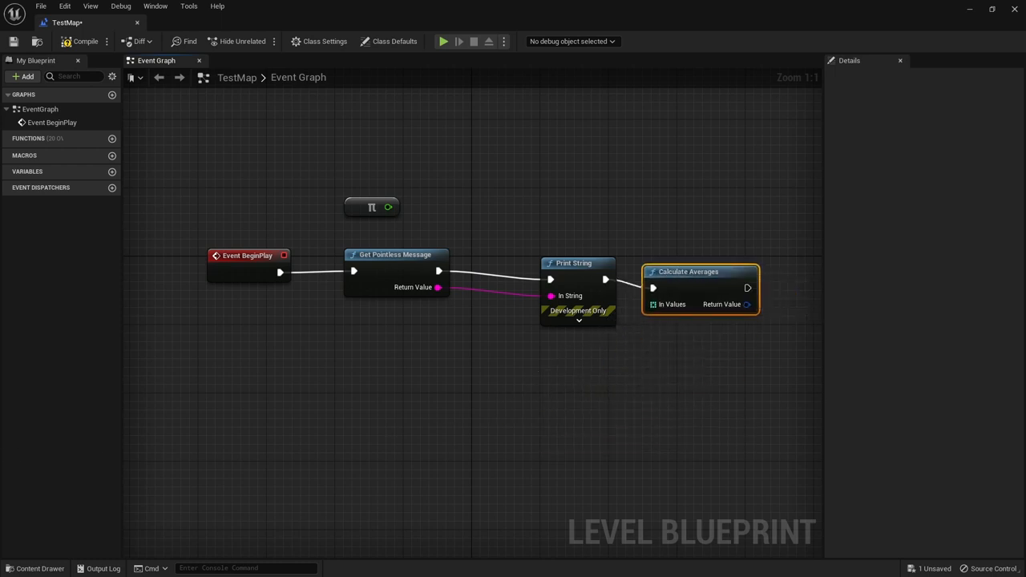
{"action": "mouse_move", "coordinate": [725, 303]}
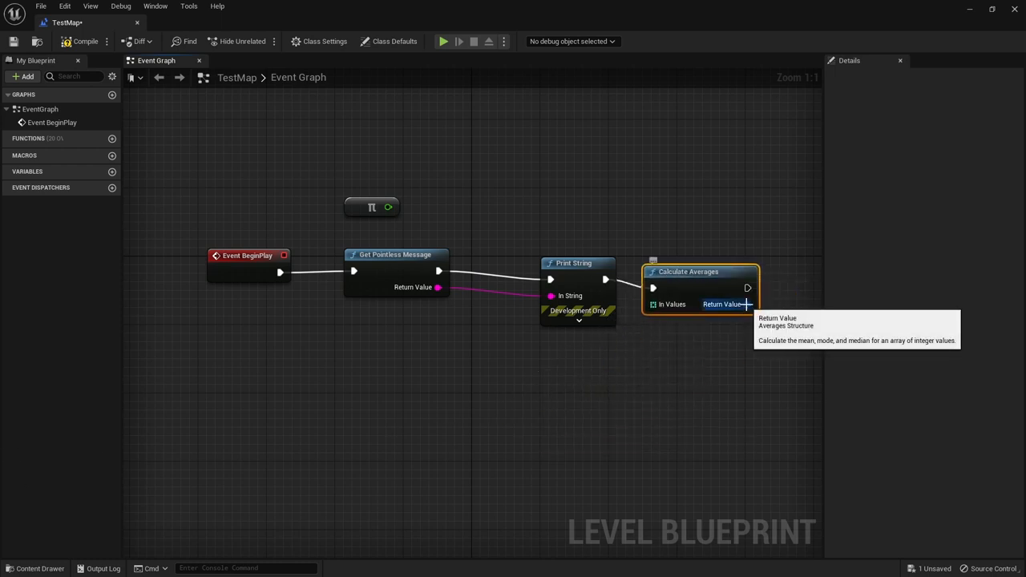
{"action": "right_click", "coordinate": [746, 305]}
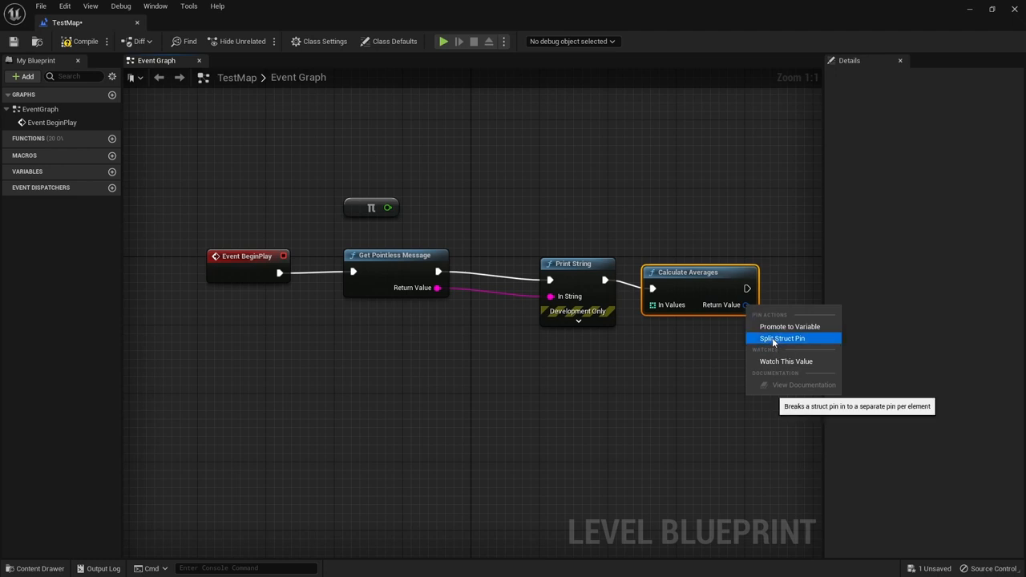
{"action": "left_click", "coordinate": [781, 337]}
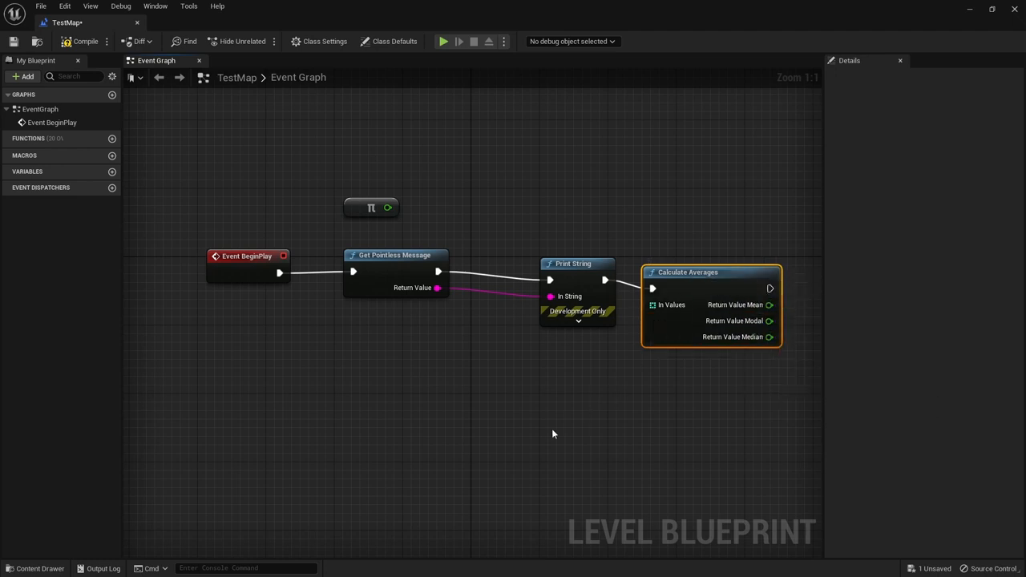
{"action": "mouse_move", "coordinate": [131, 223]}
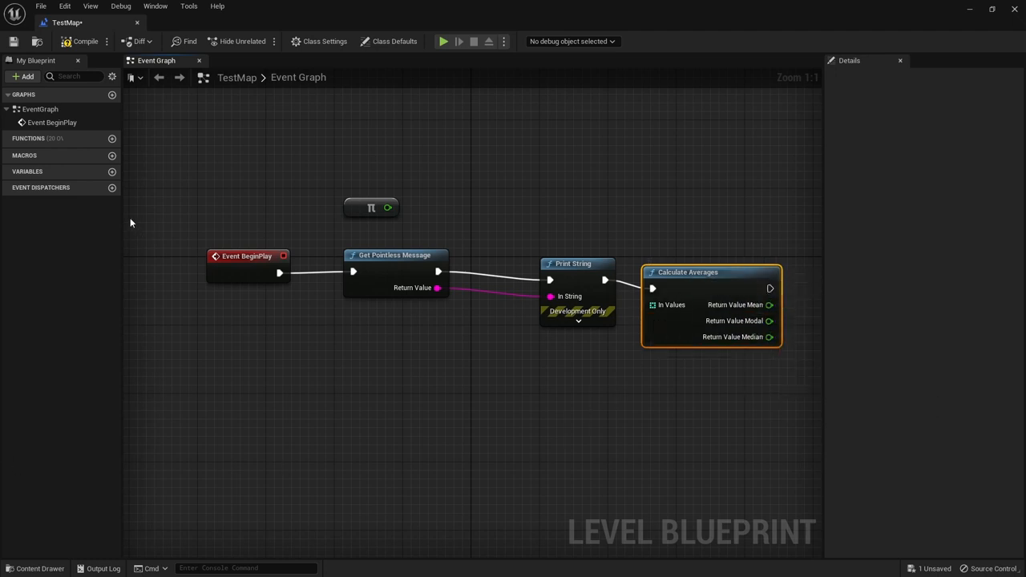
Step: Add a SomeValues variable of type Integer with an Array container
{"action": "left_click", "coordinate": [111, 171]}
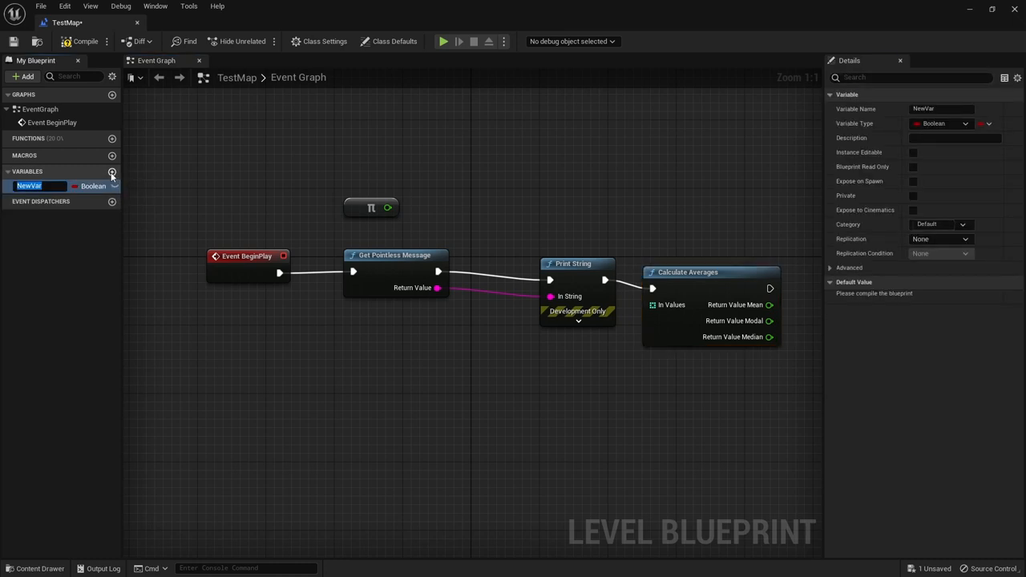
{"action": "type", "text": "SomeV"}
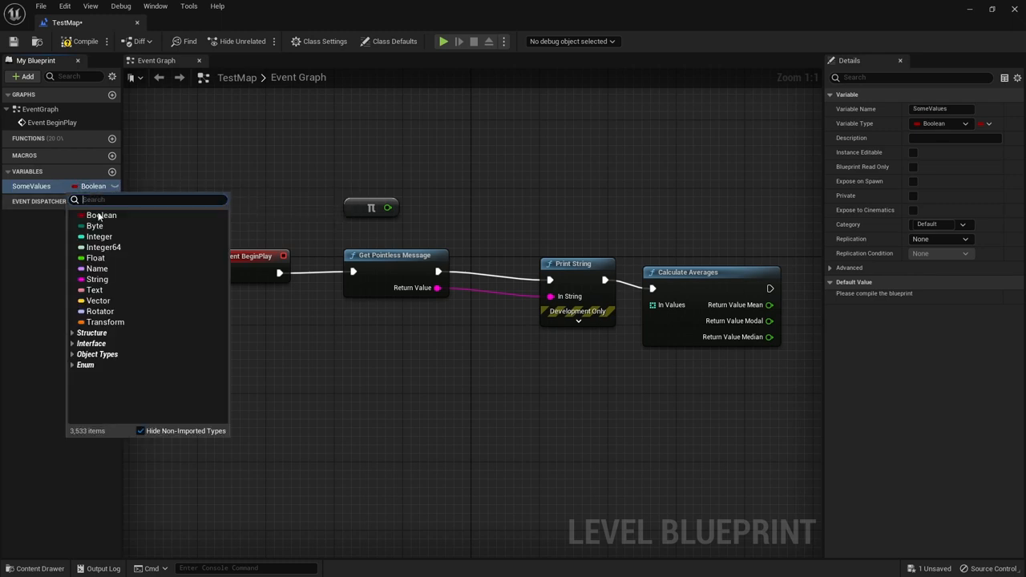
{"action": "left_click", "coordinate": [98, 236]}
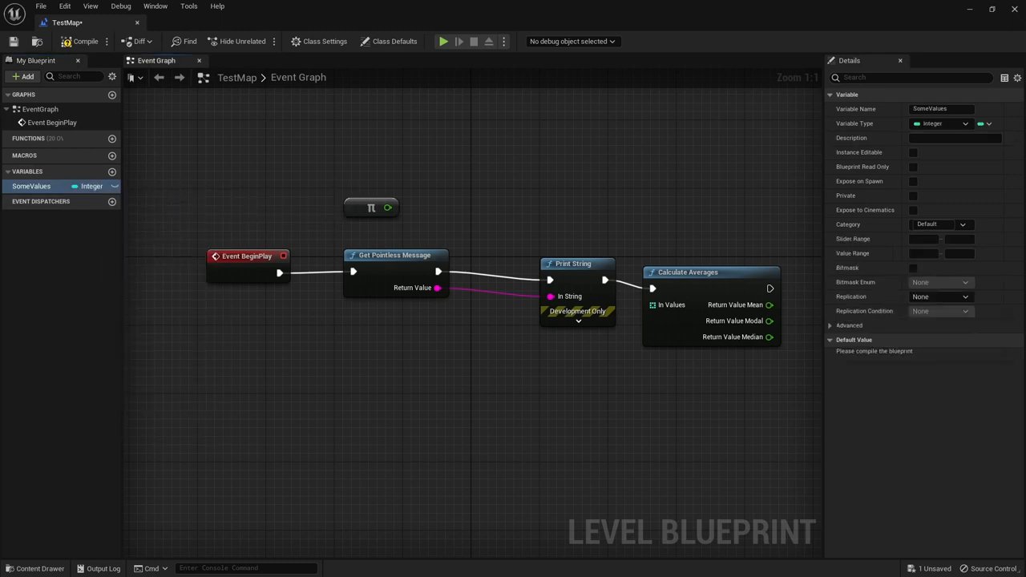
{"action": "left_click", "coordinate": [986, 123]}
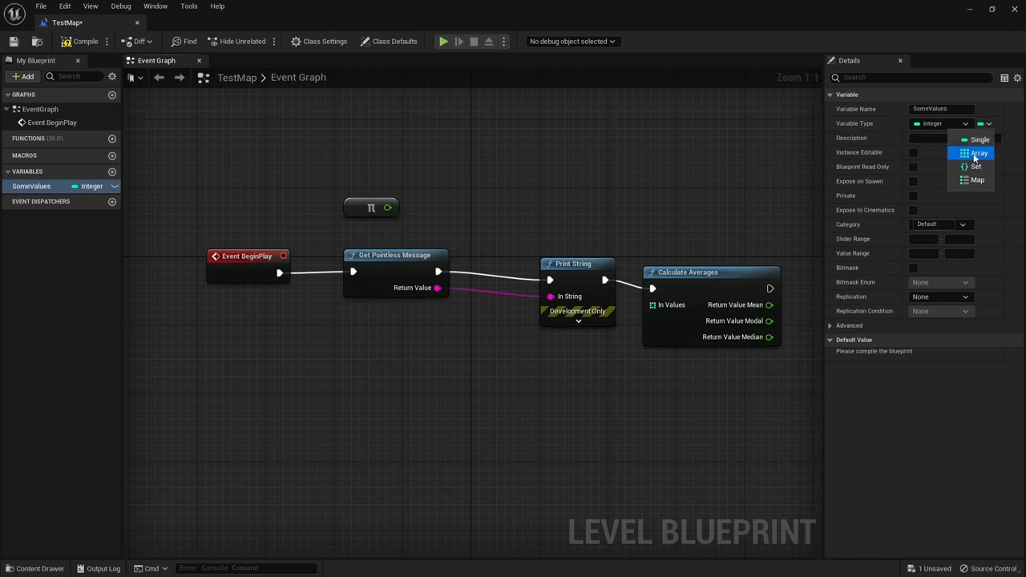
{"action": "left_click", "coordinate": [979, 152]}
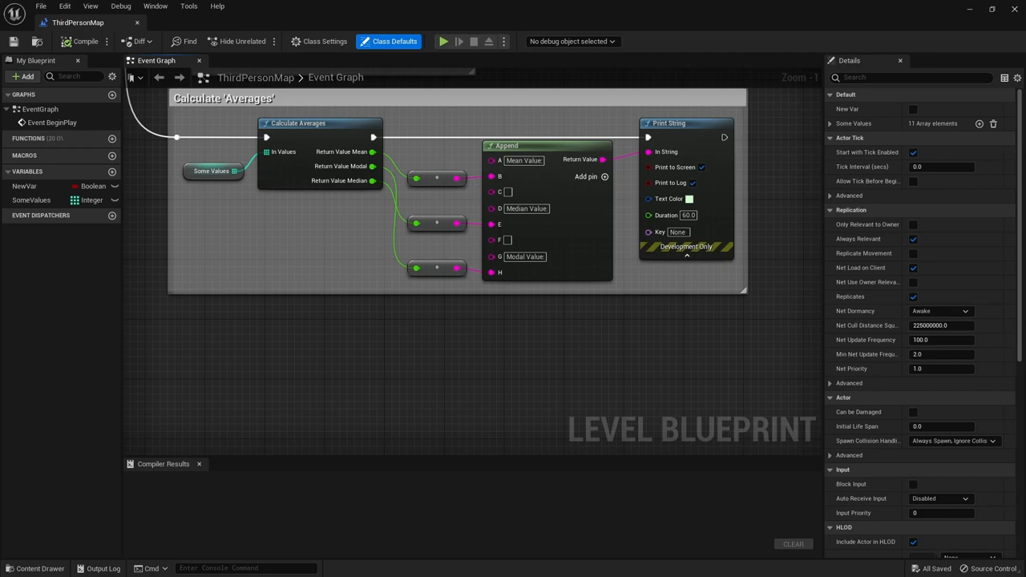
{"action": "mouse_move", "coordinate": [430, 31]}
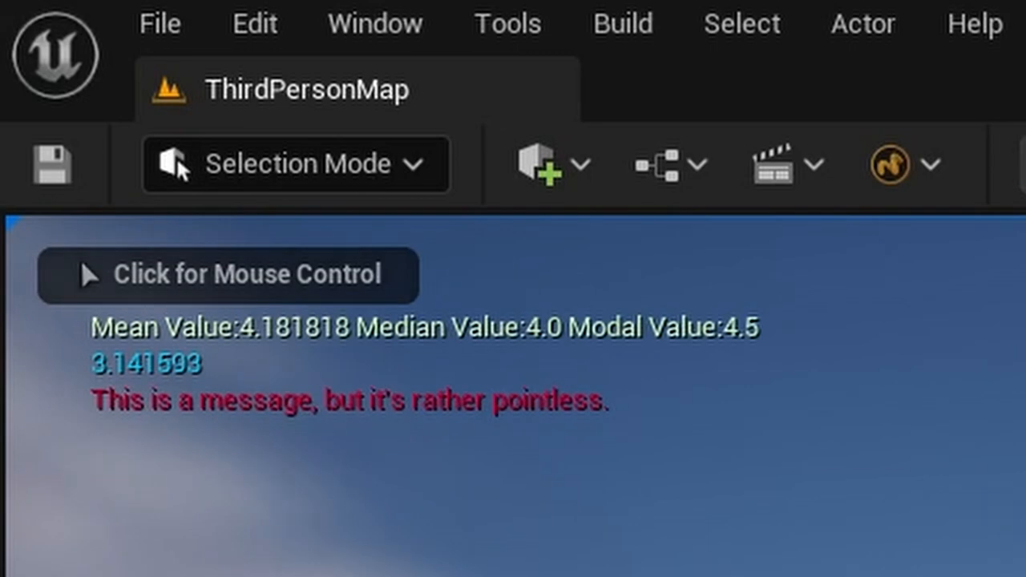
Step: Focus the running game so Mean 4.181818, Median 4.0 and Modal 4.5 display
{"action": "left_click", "coordinate": [227, 274]}
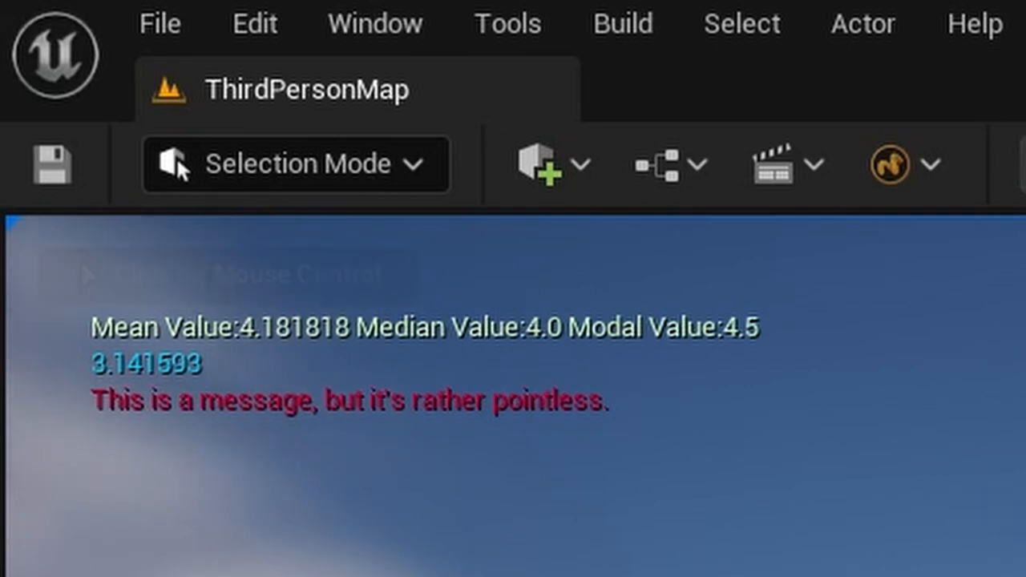